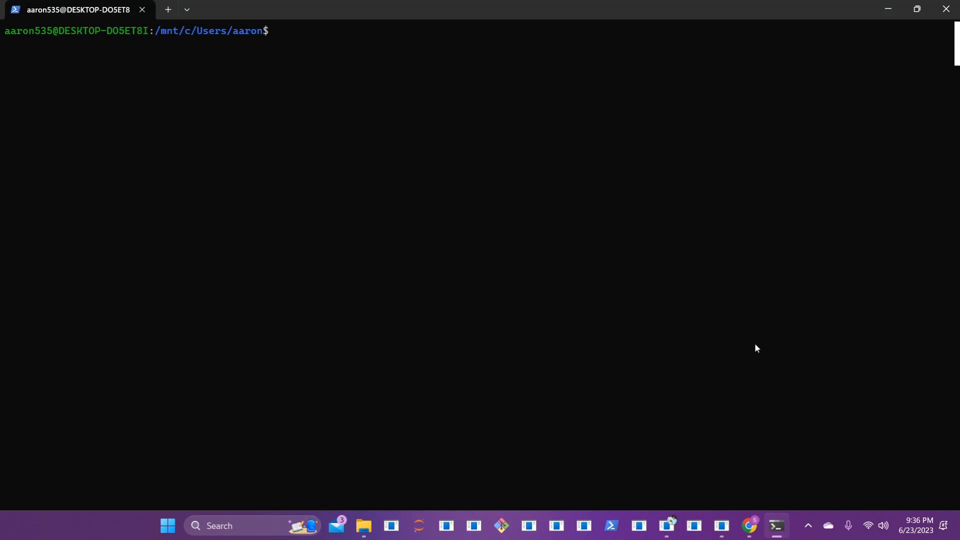
{"action": "mouse_move", "coordinate": [647, 291]}
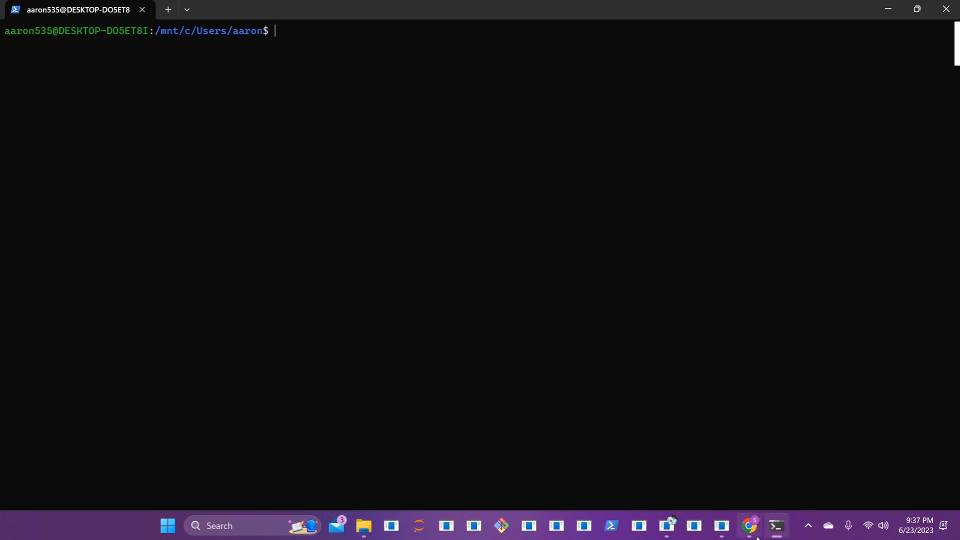
Step: Switch to the browser and attempt creating a repository from the dashboard, returning after the error
{"action": "left_click", "coordinate": [748, 525]}
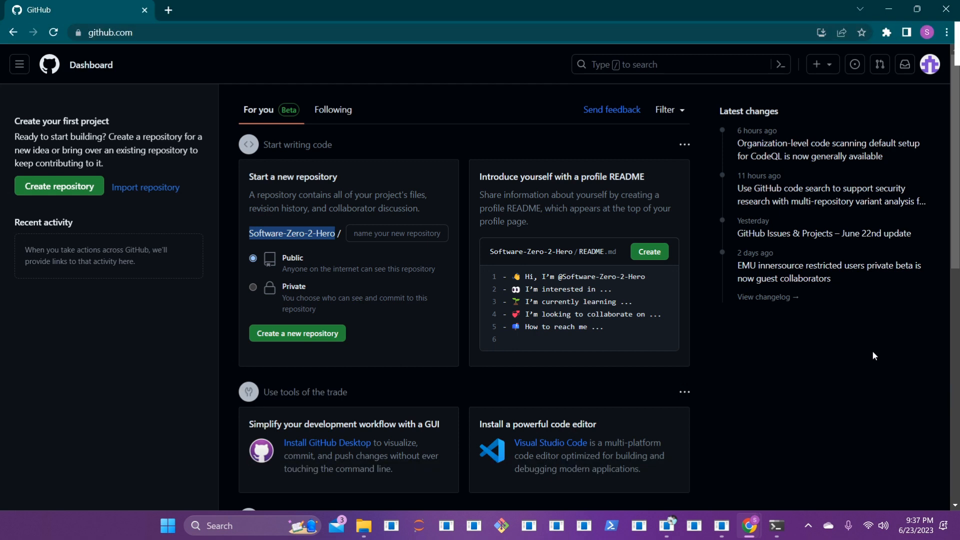
{"action": "mouse_move", "coordinate": [896, 375]}
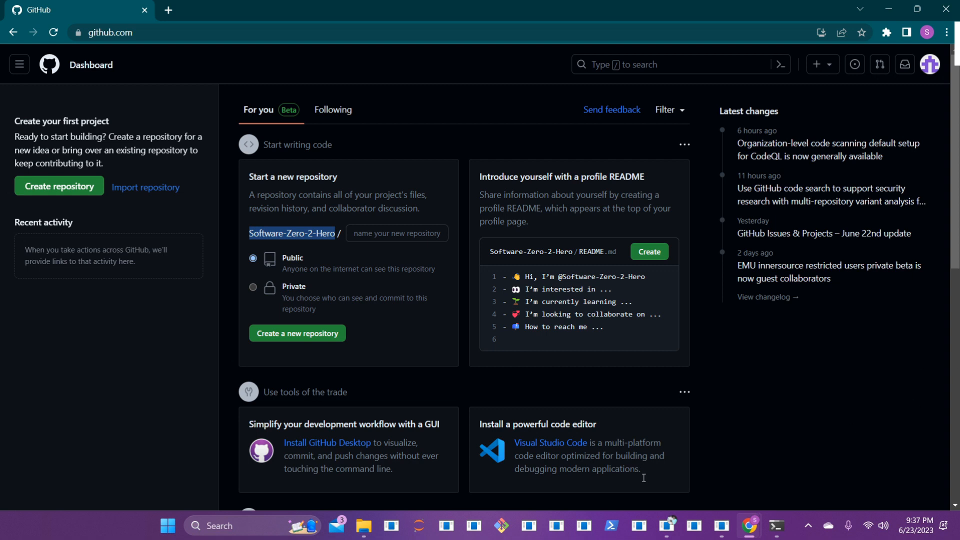
{"action": "mouse_move", "coordinate": [297, 333]}
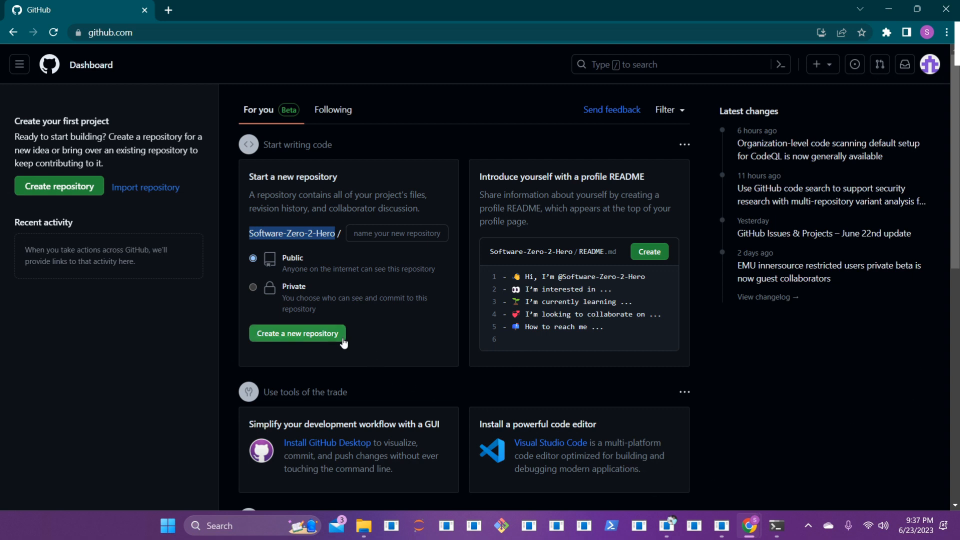
{"action": "left_click", "coordinate": [296, 333]}
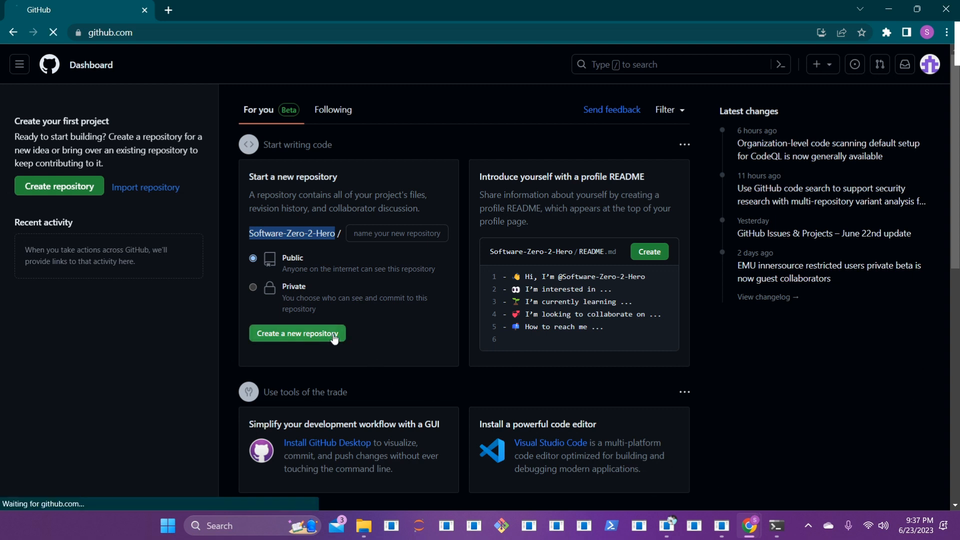
{"action": "left_click", "coordinate": [297, 333]}
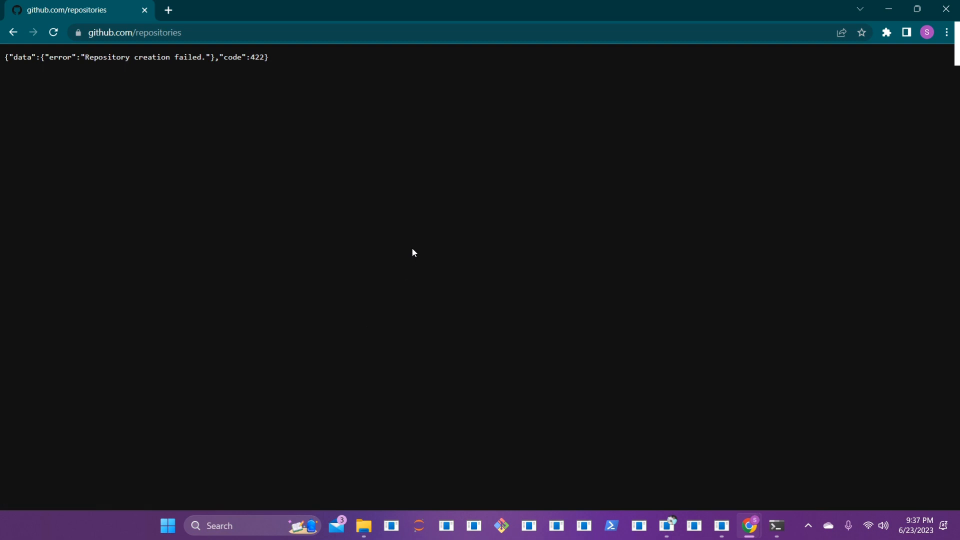
{"action": "left_click", "coordinate": [13, 32]}
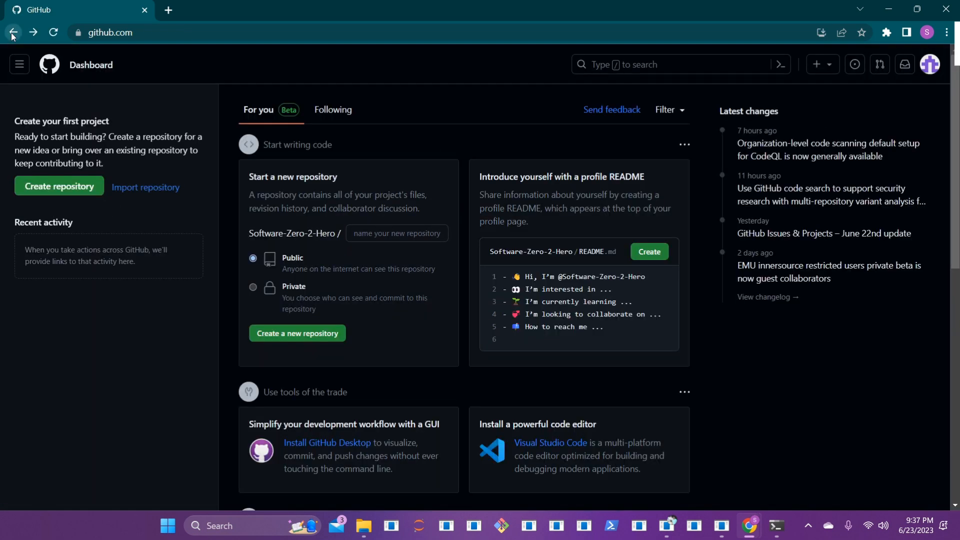
Step: Go to the account's profile and view its empty Repositories list
{"action": "left_click", "coordinate": [928, 64]}
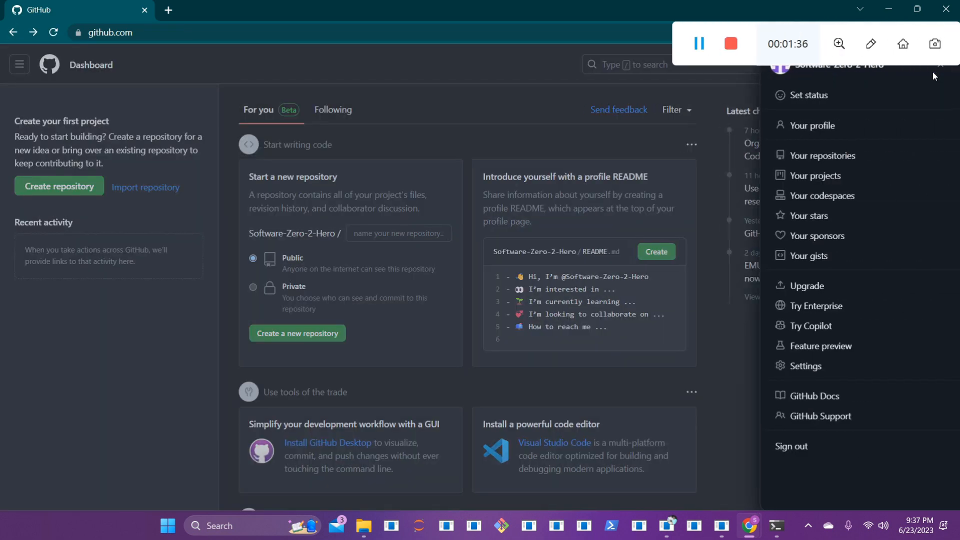
{"action": "mouse_move", "coordinate": [814, 125]}
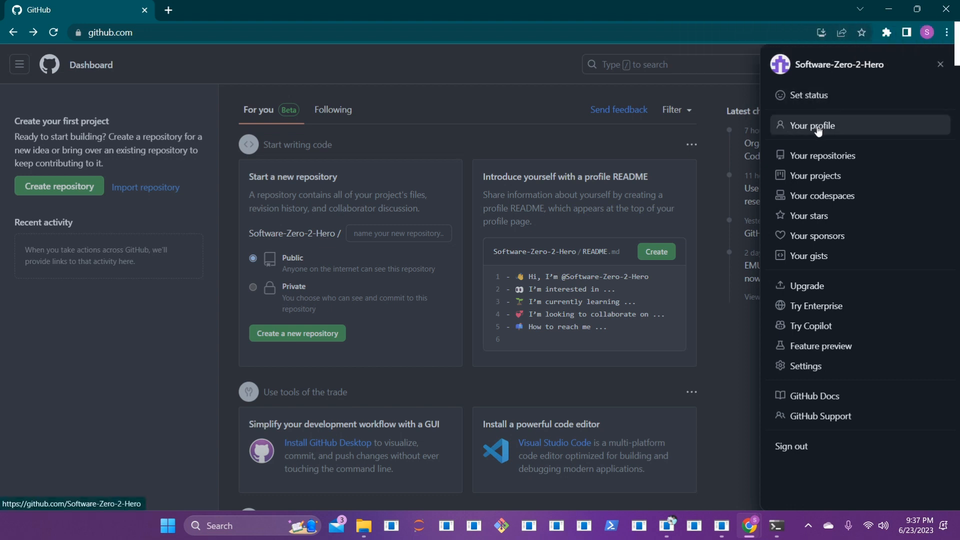
{"action": "left_click", "coordinate": [811, 125]}
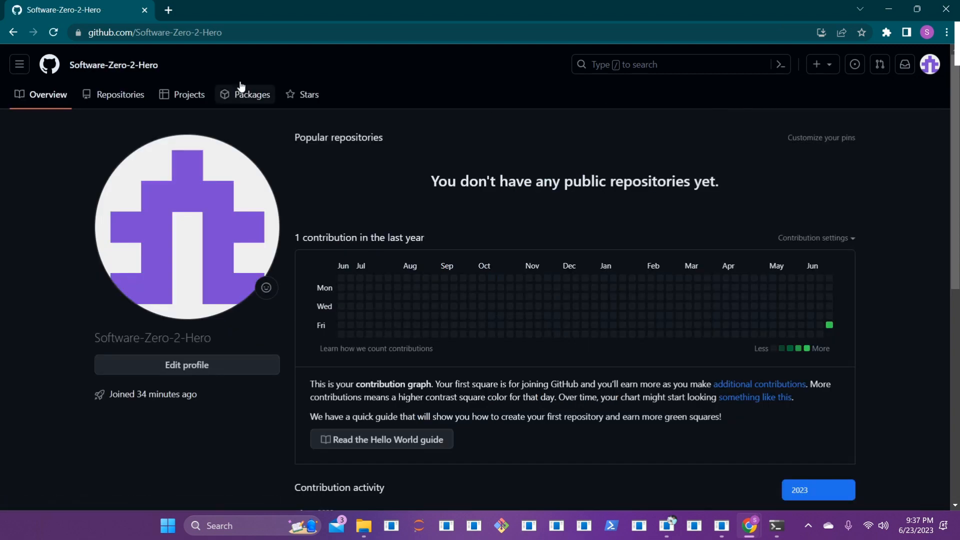
{"action": "left_click", "coordinate": [120, 94]}
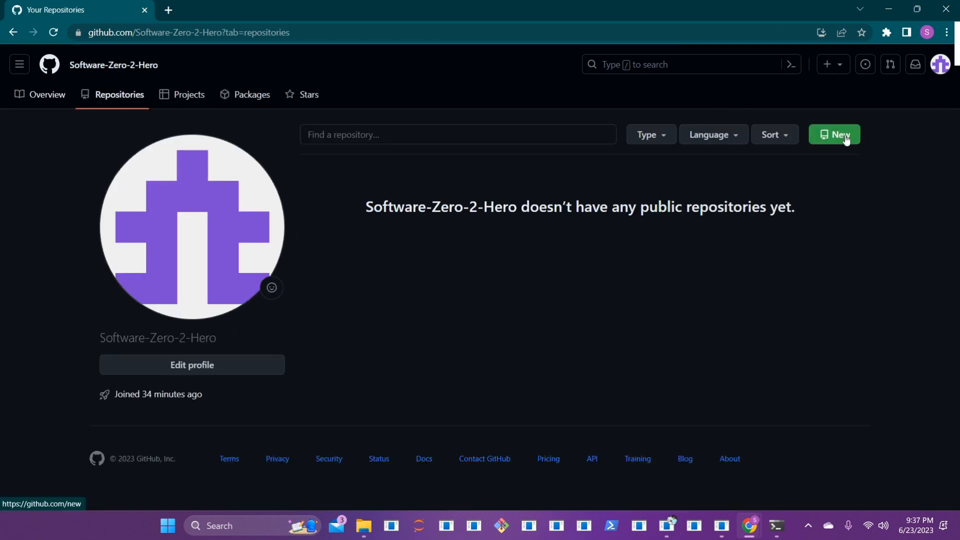
Step: Start a new repository named Sphinx with the description 'This is documentation sphinx'
{"action": "left_click", "coordinate": [834, 135]}
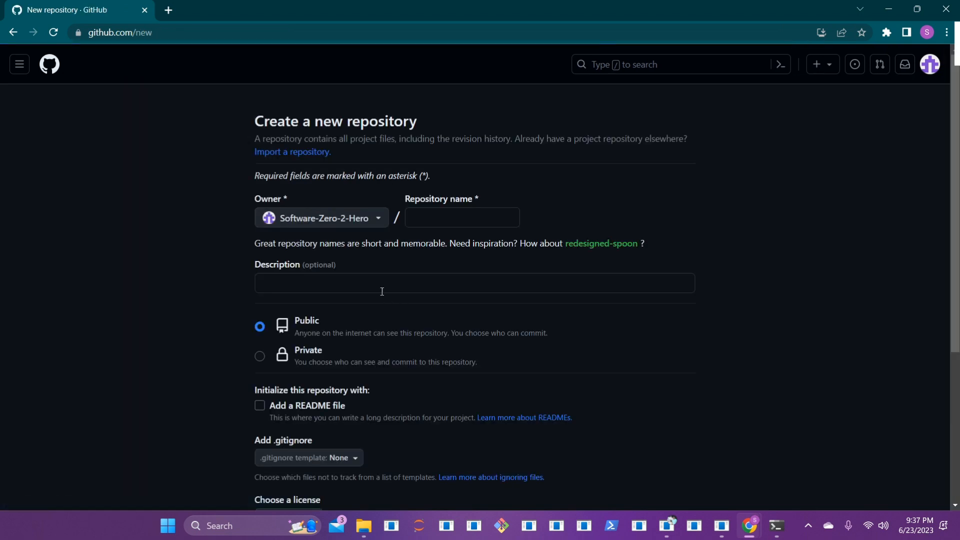
{"action": "left_click", "coordinate": [462, 217]}
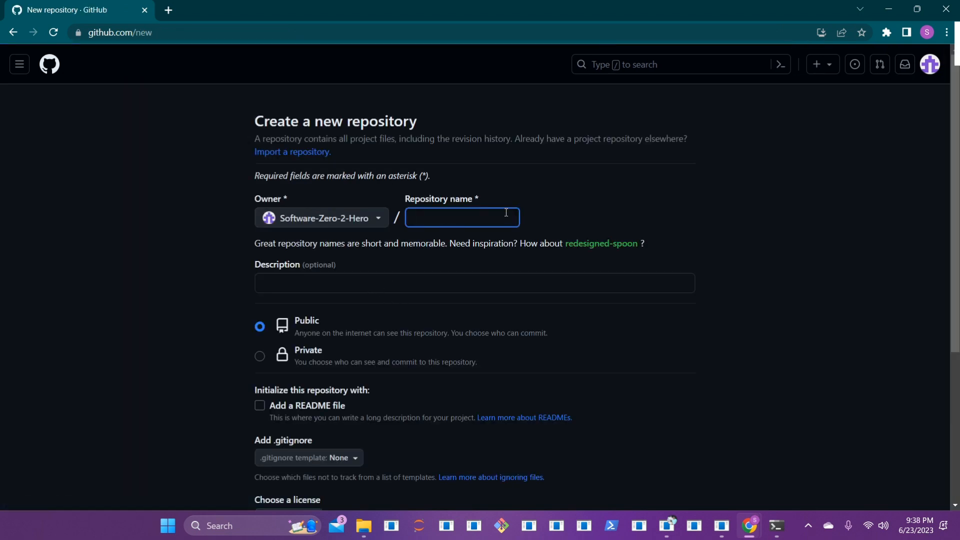
{"action": "type", "text": "Sphinx"}
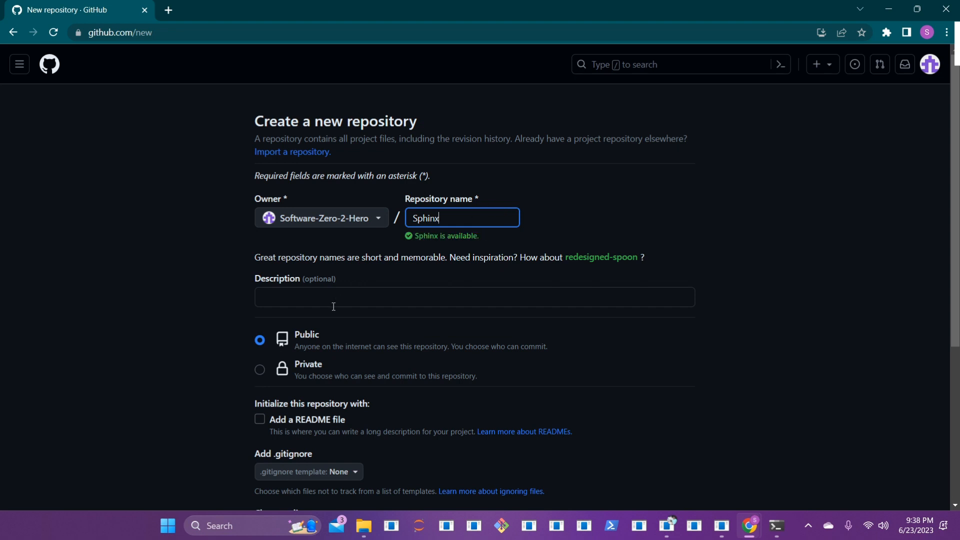
{"action": "left_click", "coordinate": [474, 297]}
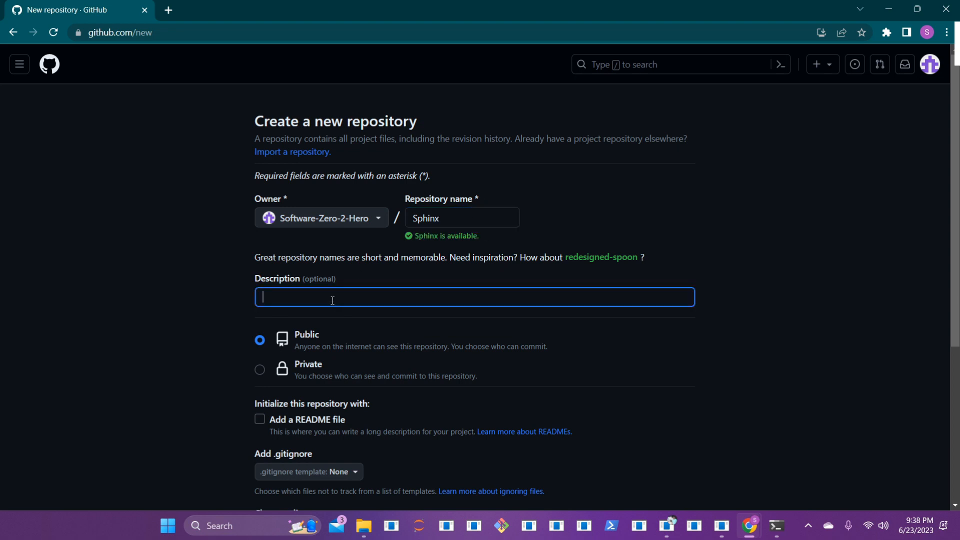
{"action": "type", "text": "This is"}
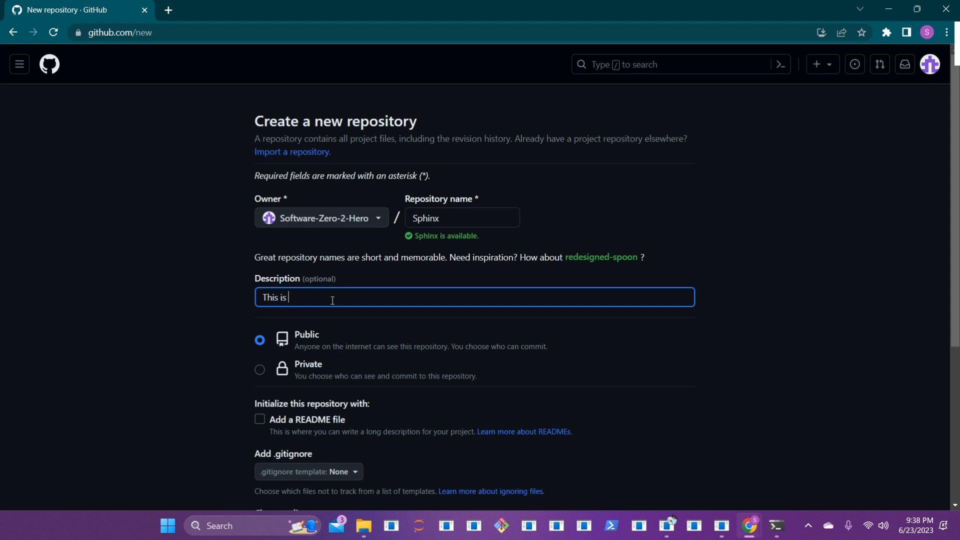
{"action": "type", "text": "document"}
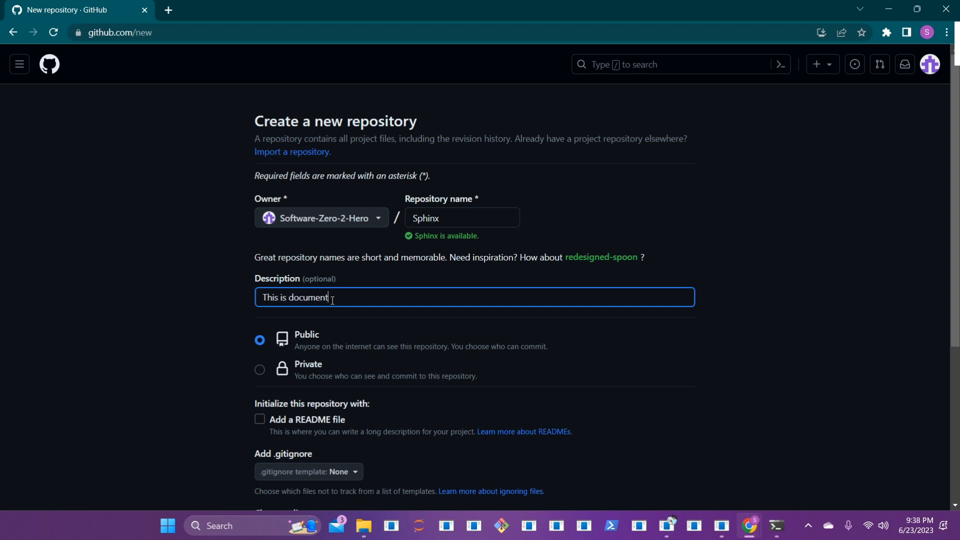
{"action": "type", "text": "ation sphi"}
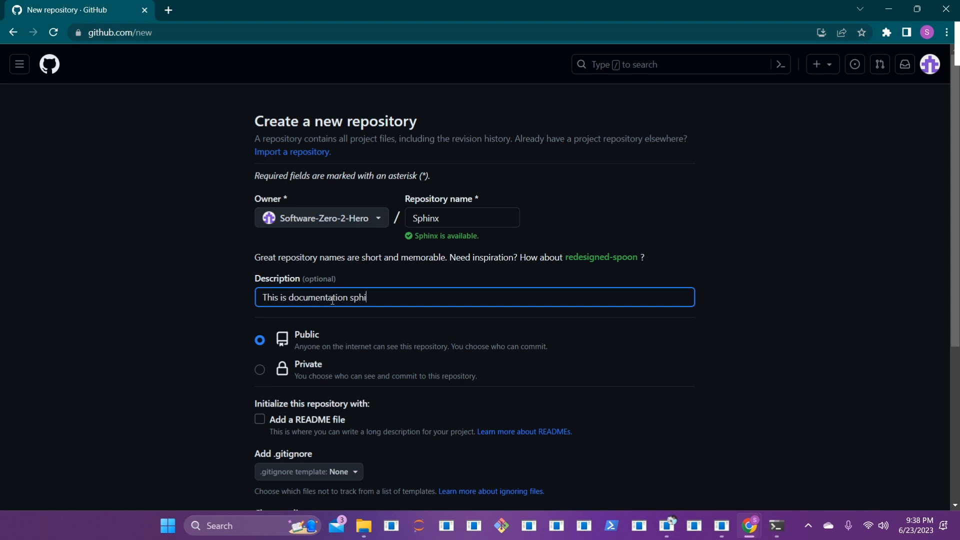
{"action": "type", "text": "nx"}
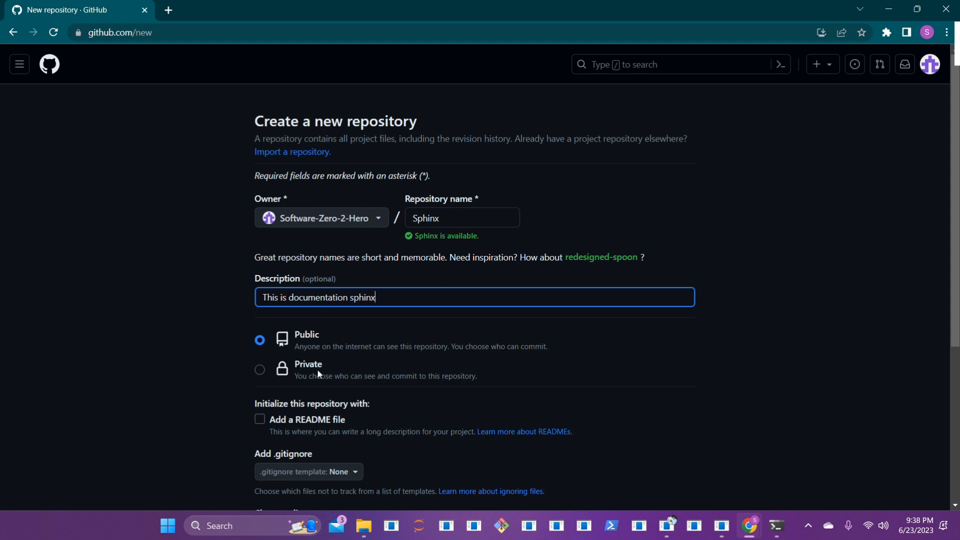
{"action": "mouse_move", "coordinate": [372, 471]}
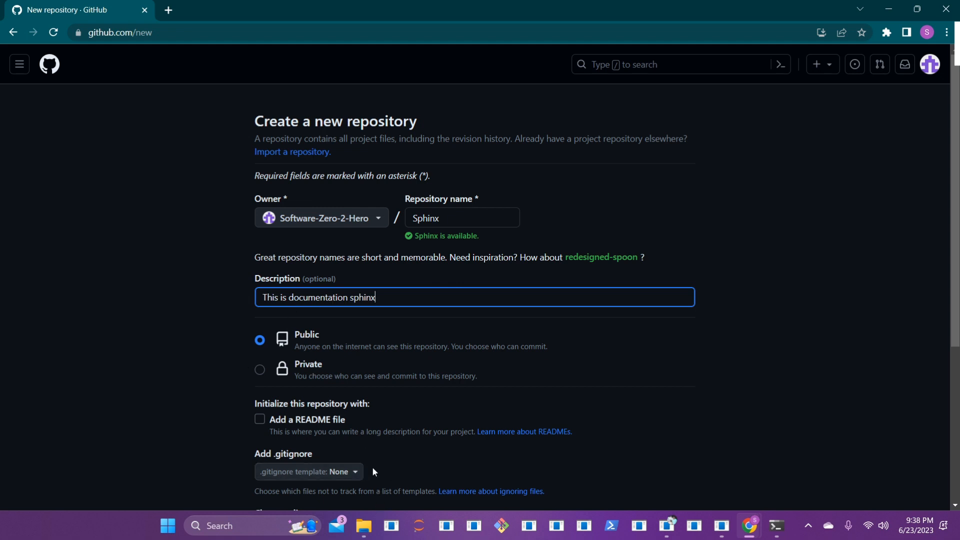
Step: Add a README file and create the public Sphinx repository
{"action": "left_click", "coordinate": [260, 419]}
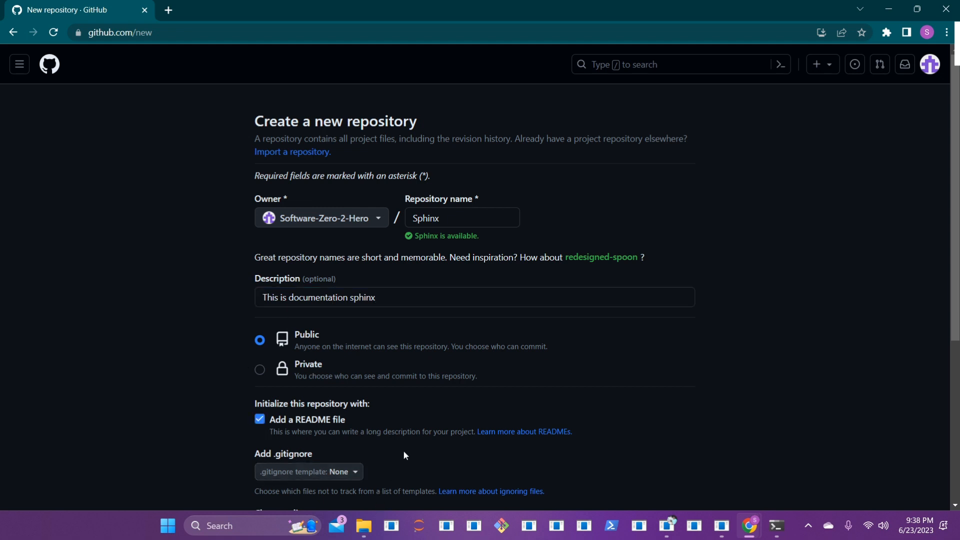
{"action": "mouse_move", "coordinate": [419, 449]}
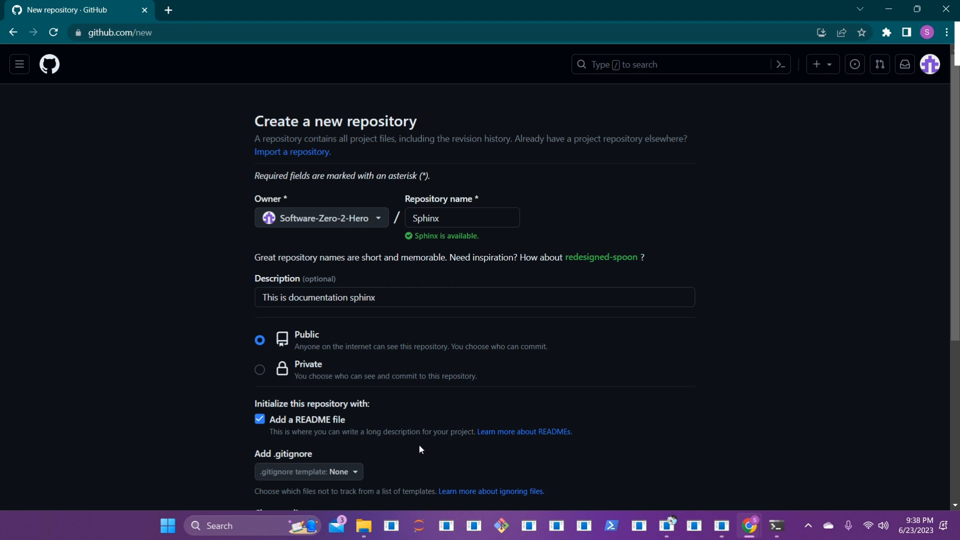
{"action": "scroll", "scroll_direction": "down", "scroll_amount": 3}
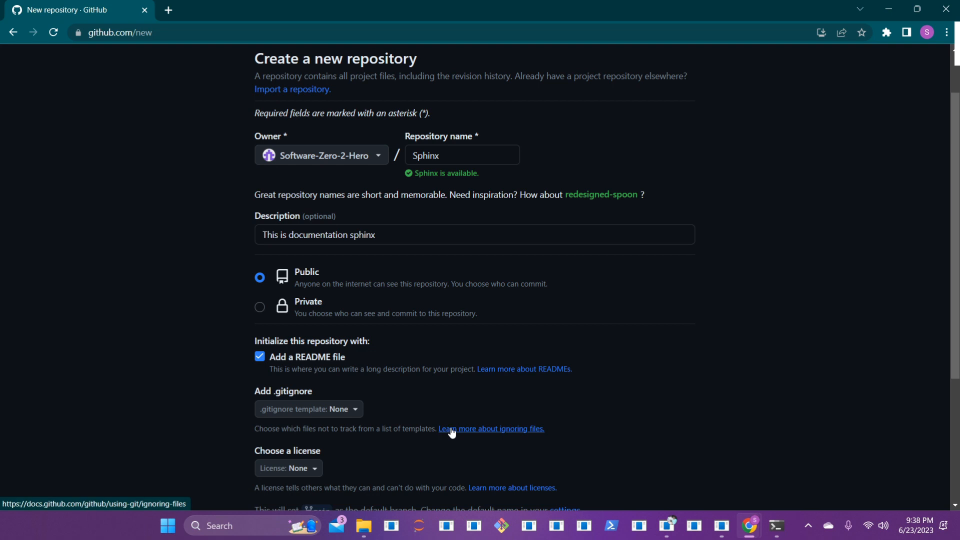
{"action": "scroll", "scroll_direction": "down", "scroll_amount": 3}
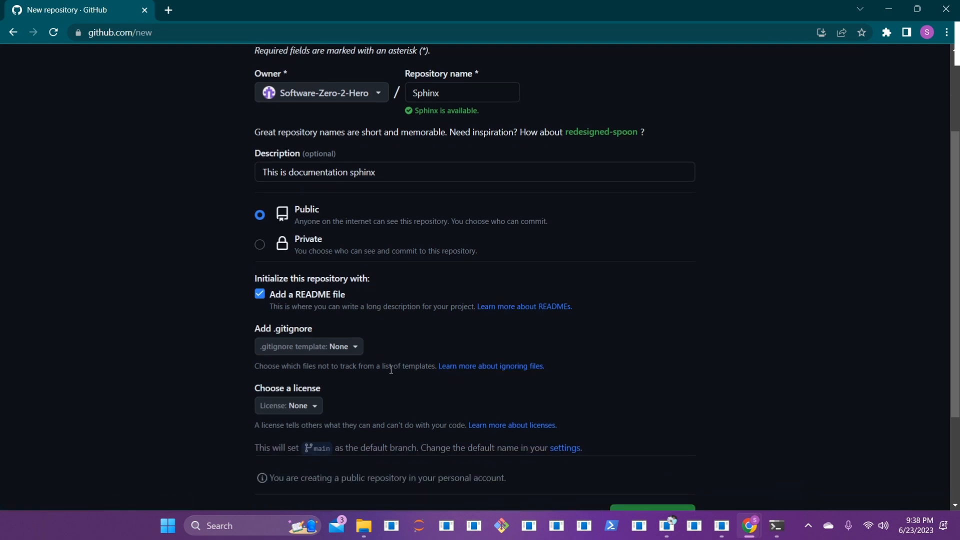
{"action": "scroll", "scroll_direction": "down", "scroll_amount": 3}
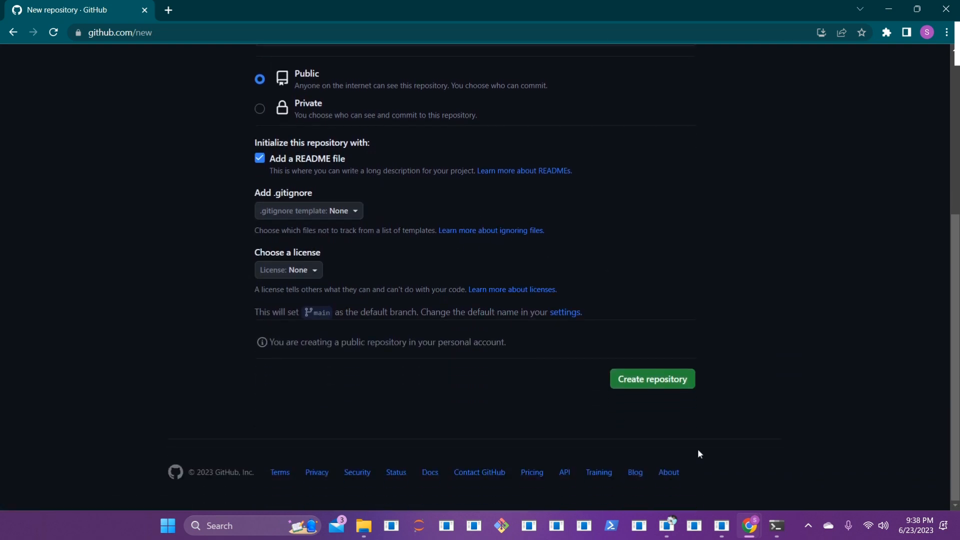
{"action": "mouse_move", "coordinate": [651, 378]}
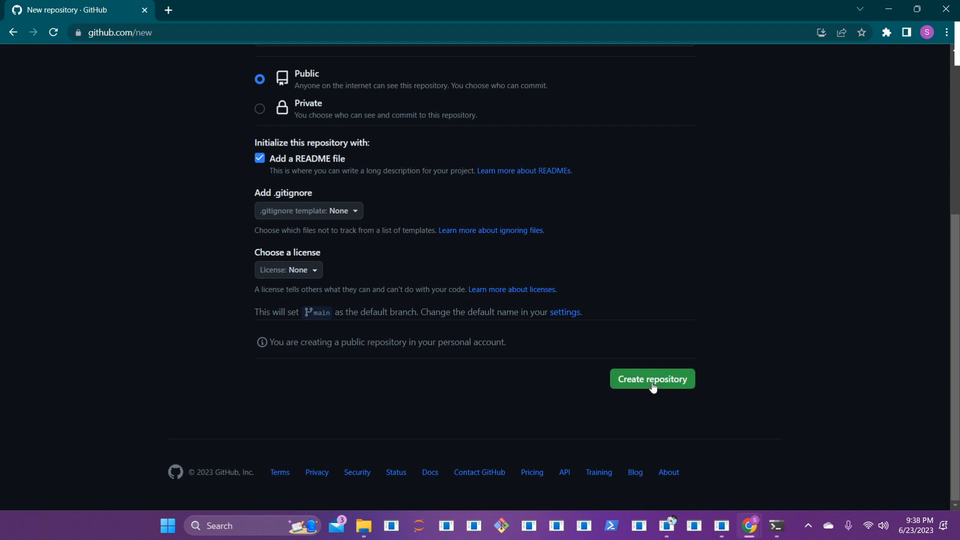
{"action": "left_click", "coordinate": [651, 378]}
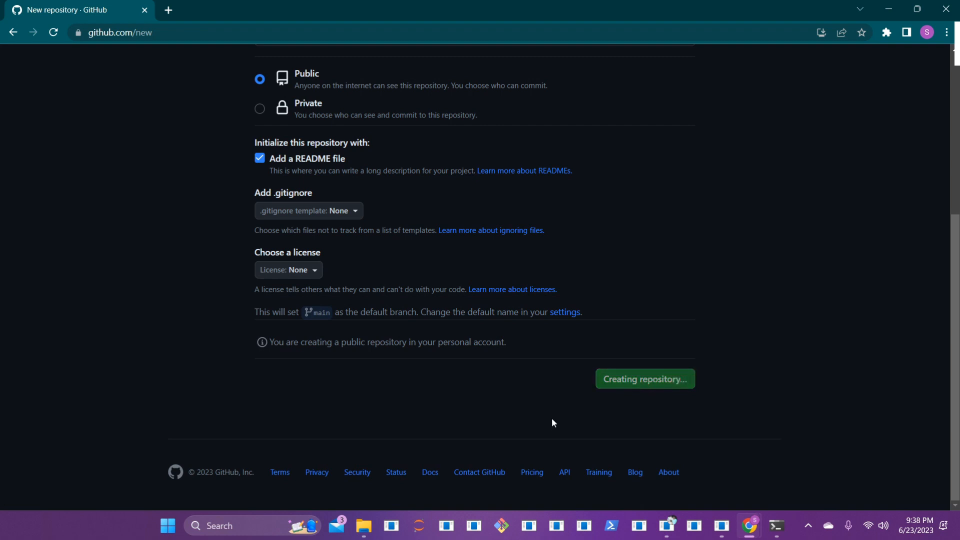
Step: Copy the Sphinx repository's HTTPS clone address from the Code menu
{"action": "left_click", "coordinate": [643, 378]}
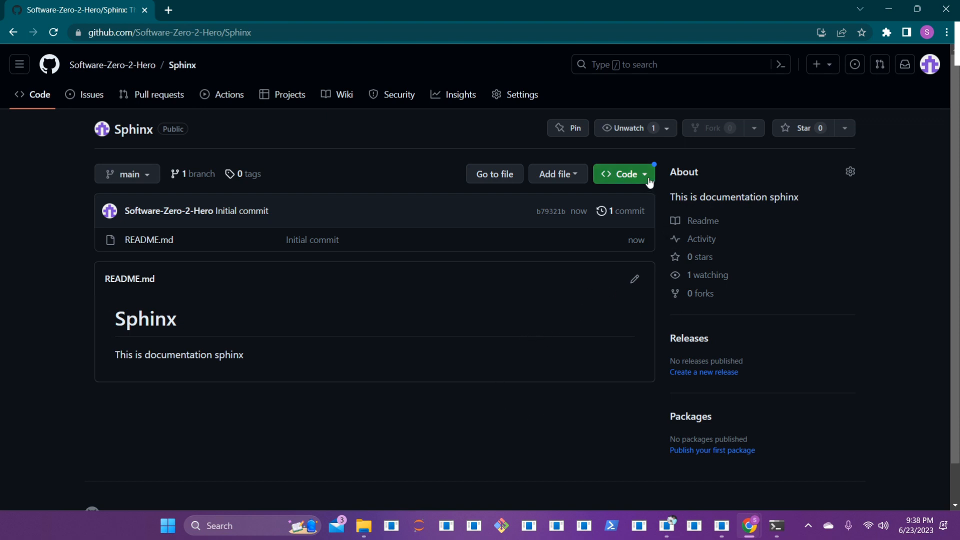
{"action": "left_click", "coordinate": [623, 174]}
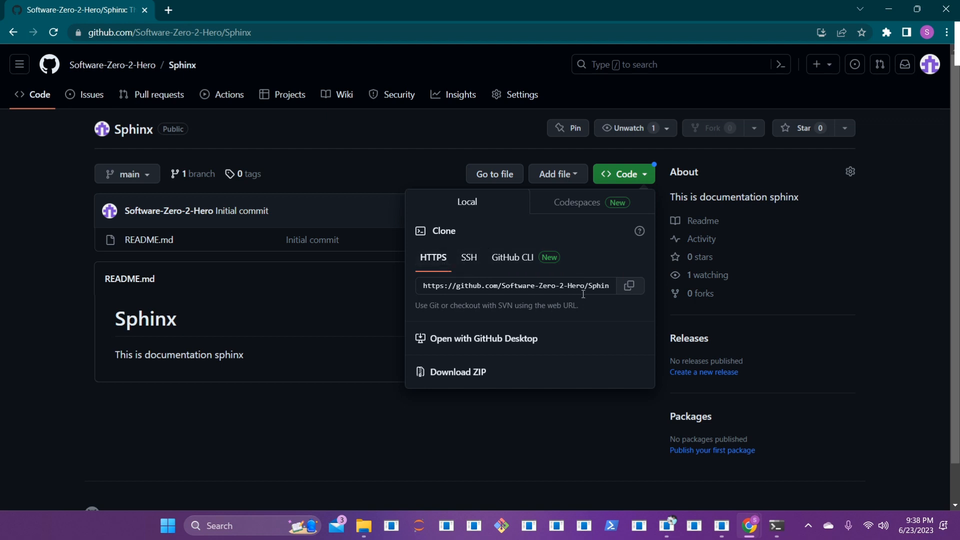
{"action": "mouse_move", "coordinate": [629, 286]}
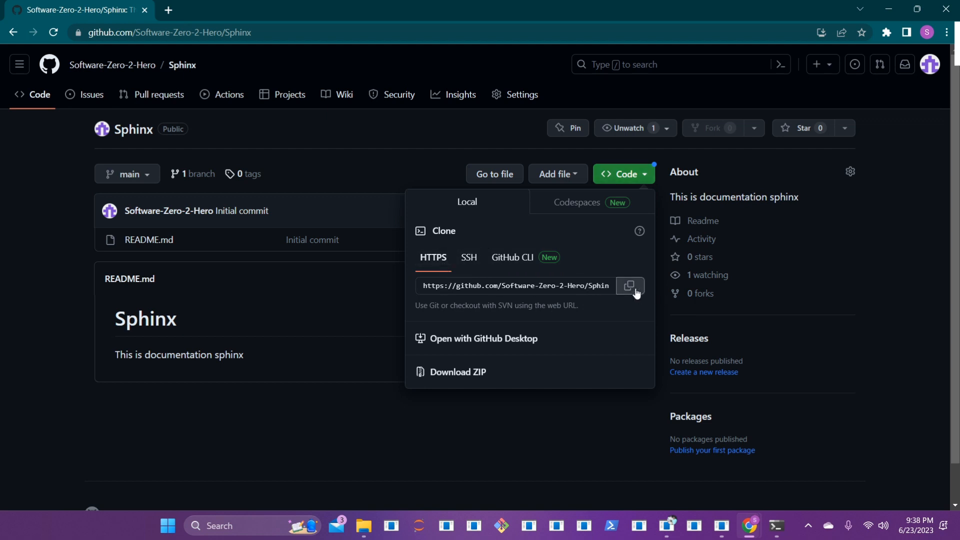
{"action": "left_click", "coordinate": [630, 285]}
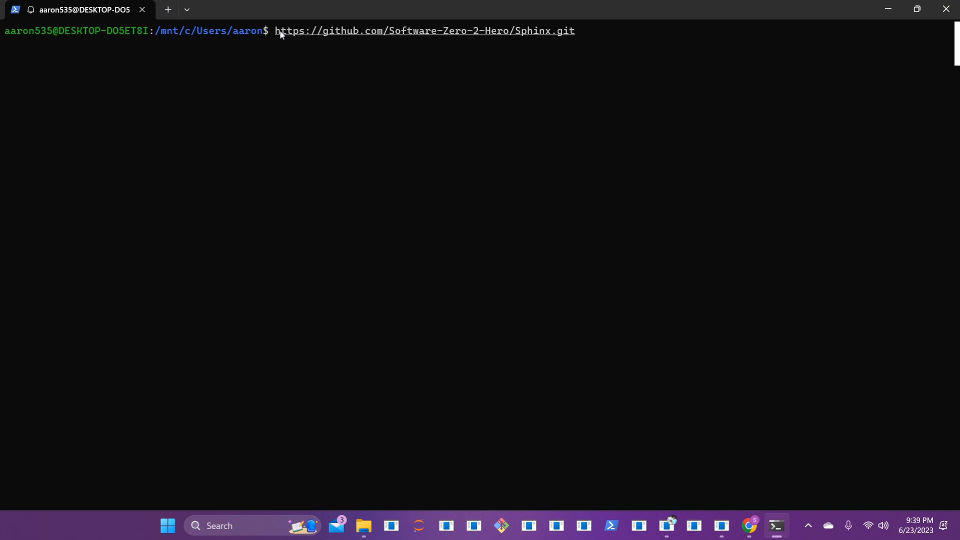
Step: Clone the Sphinx repository, cd into it and list its README.md
{"action": "type", "text": "git clone"}
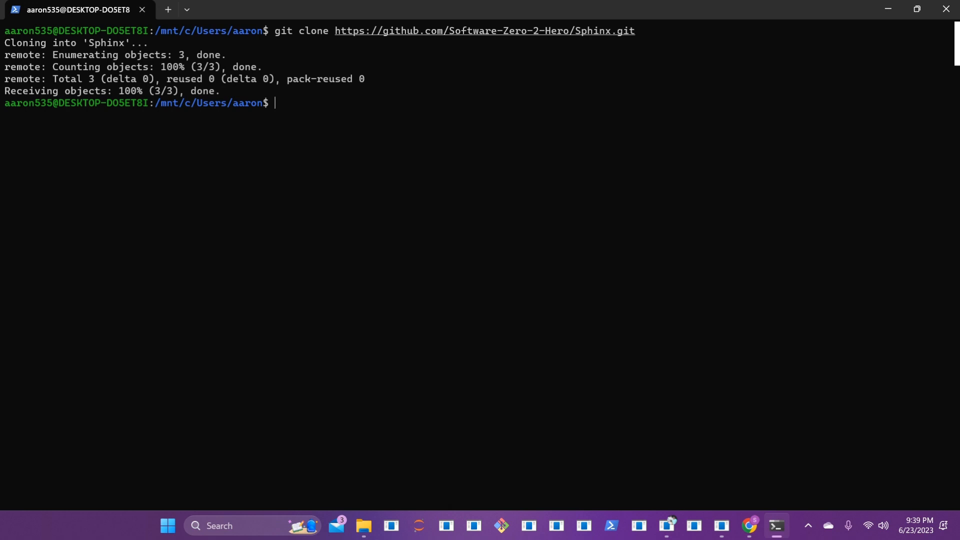
{"action": "type", "text": "cd"}
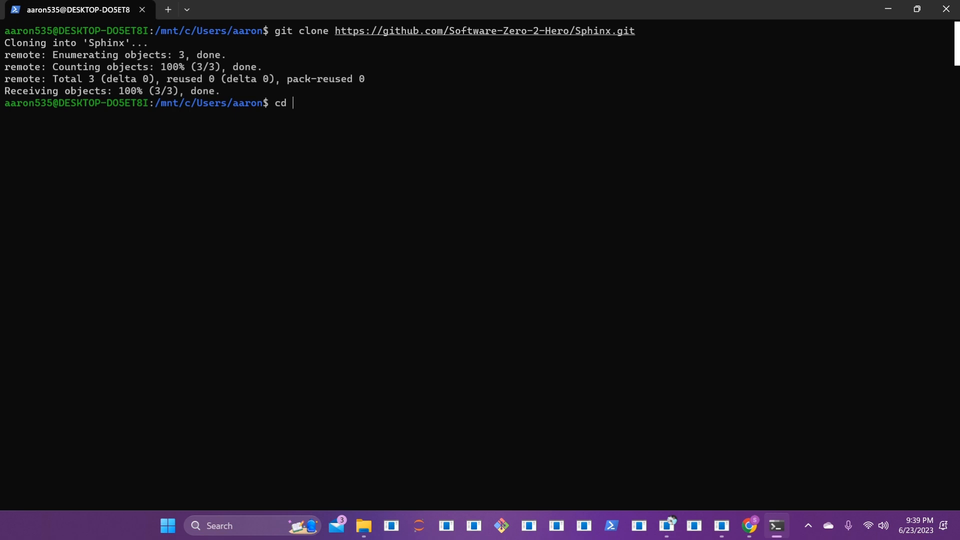
{"action": "type", "text": "Sphinx"}
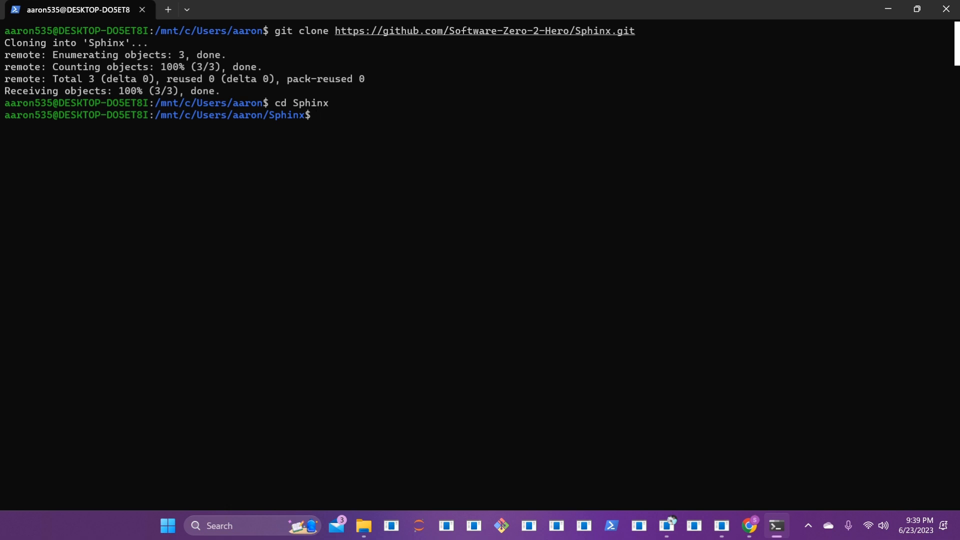
{"action": "type", "text": "ls"}
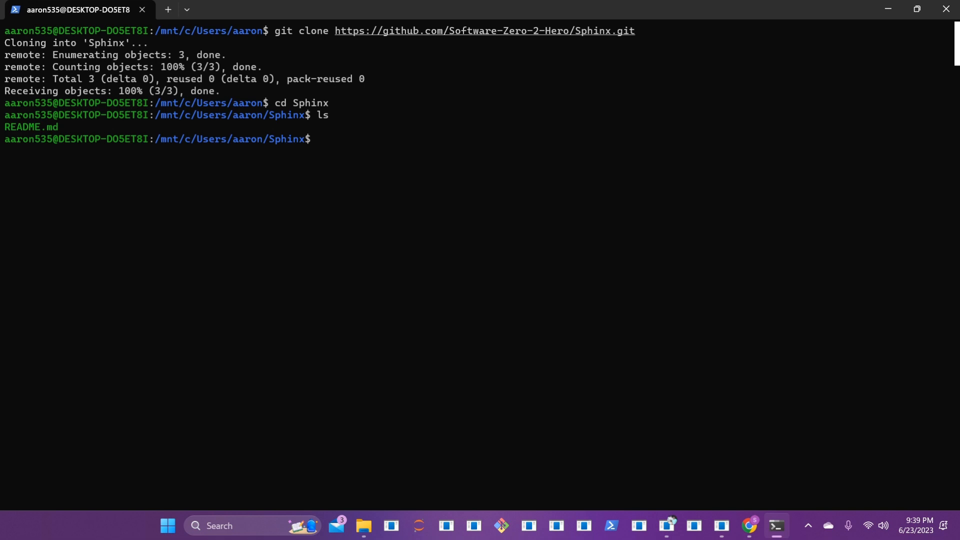
Step: Confirm Python 3.10.6 is installed with python3 --version
{"action": "type", "text": "pyhton"}
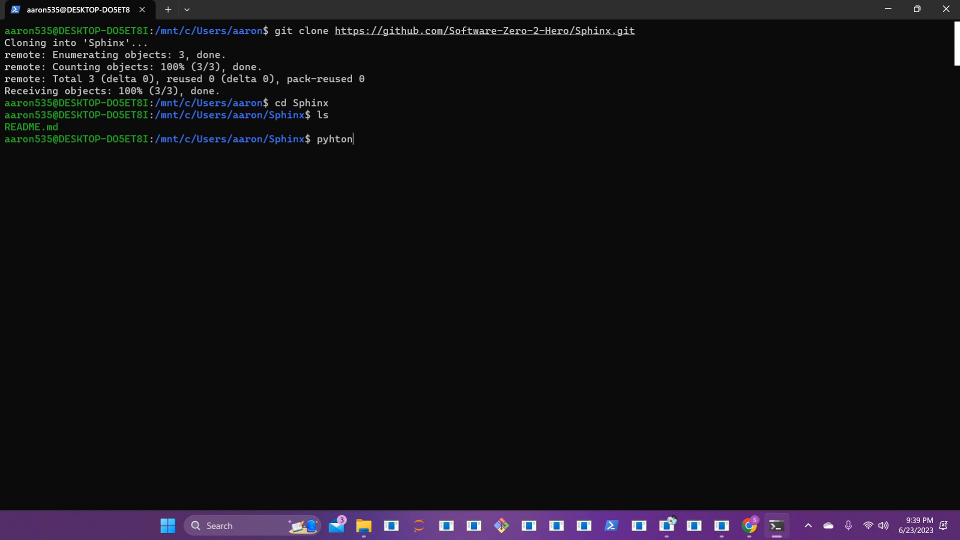
{"action": "key", "text": "BackSpace"}
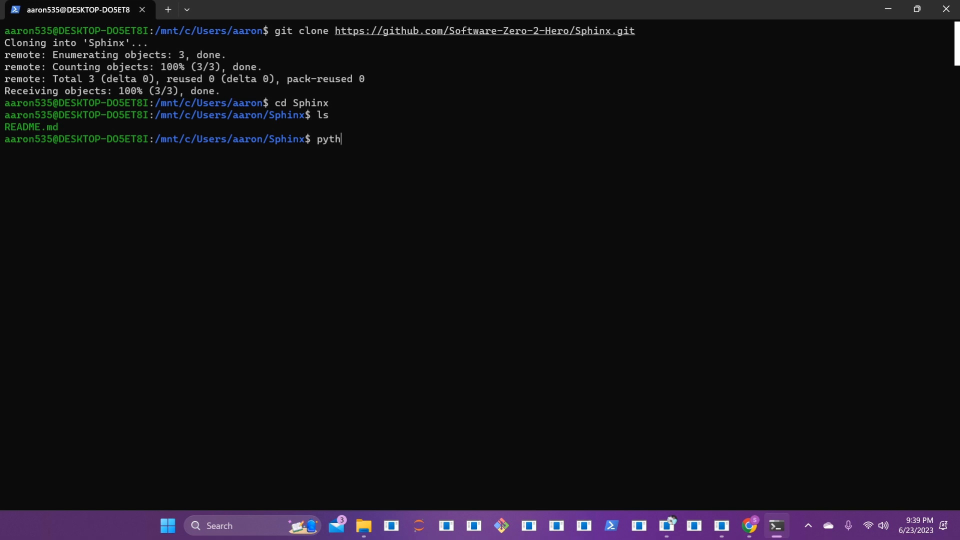
{"action": "type", "text": "on -"}
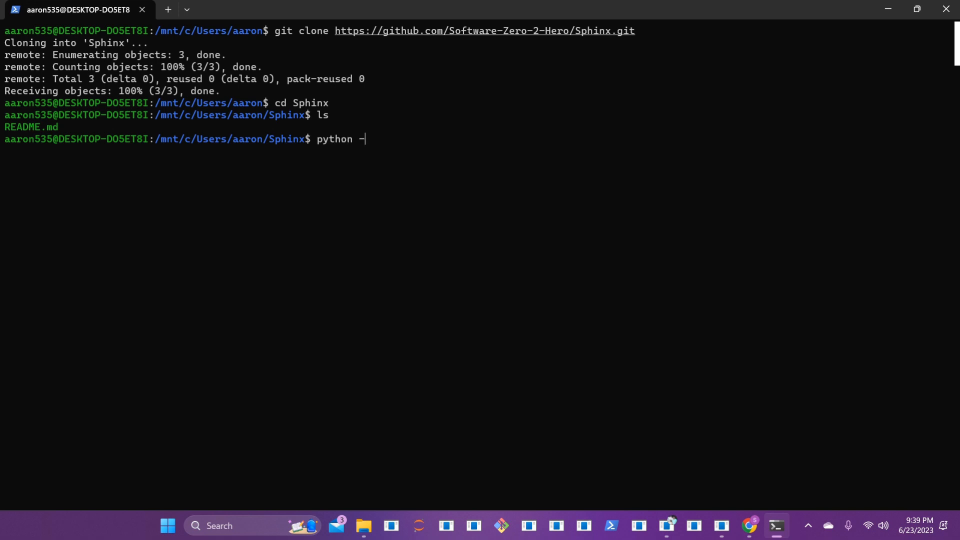
{"action": "type", "text": "-version"}
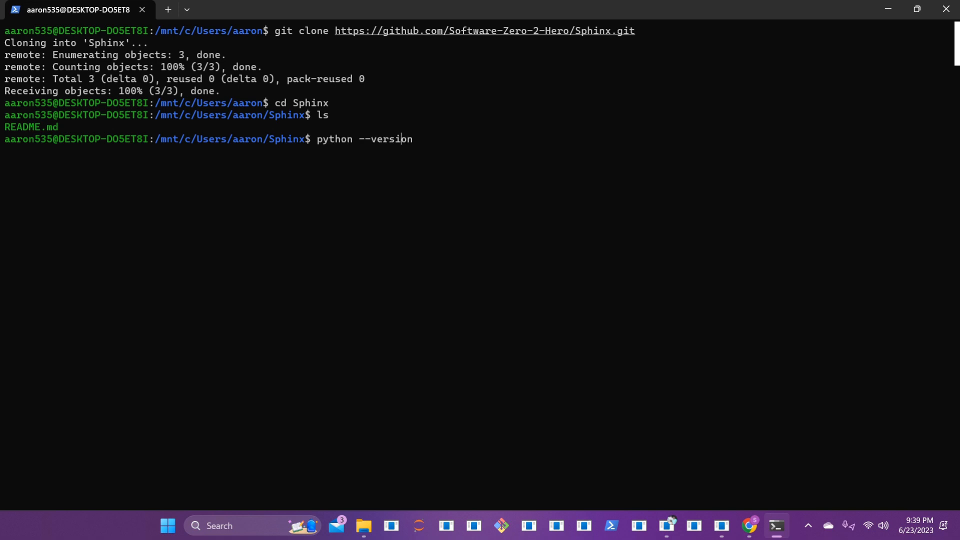
{"action": "type", "text": "3"}
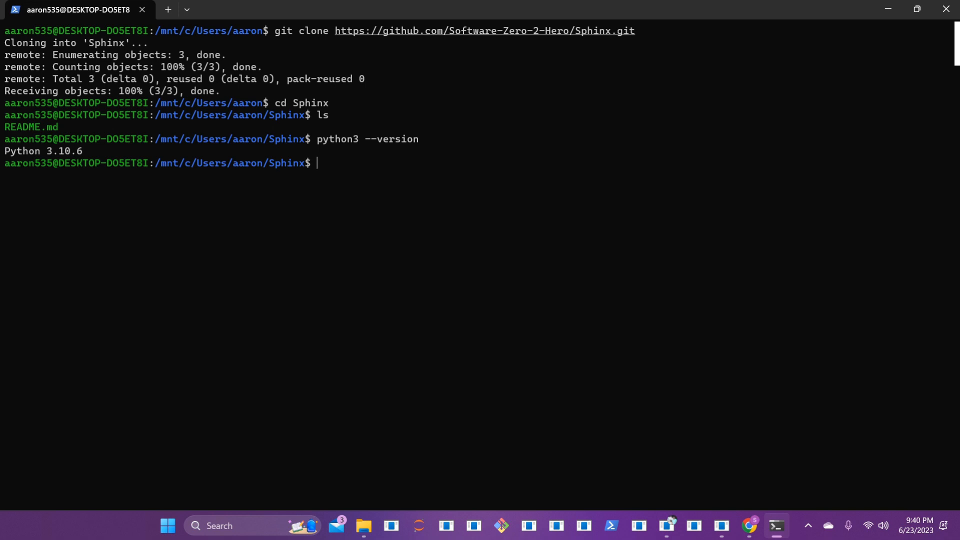
{"action": "mouse_move", "coordinate": [749, 525]}
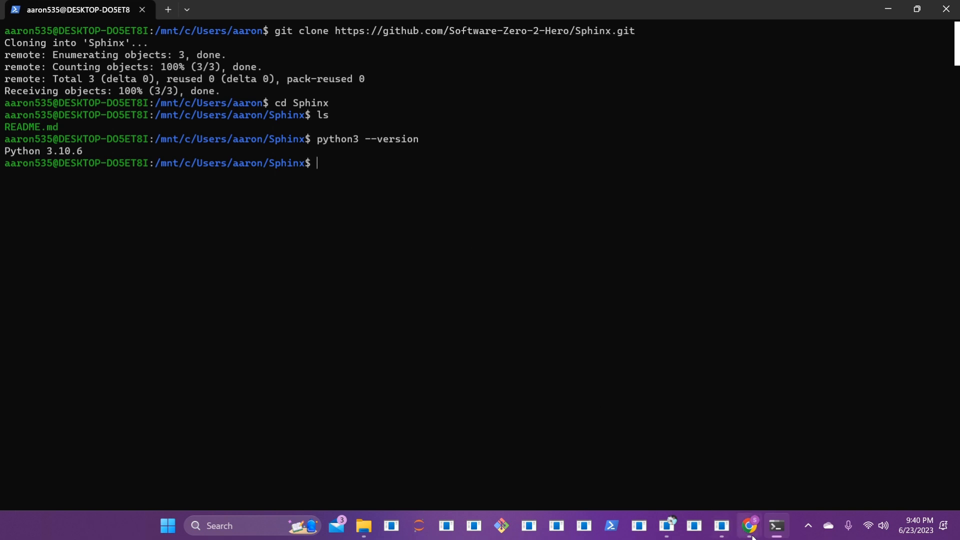
Step: Switch to Chrome showing the python.org downloads page
{"action": "left_click", "coordinate": [749, 525]}
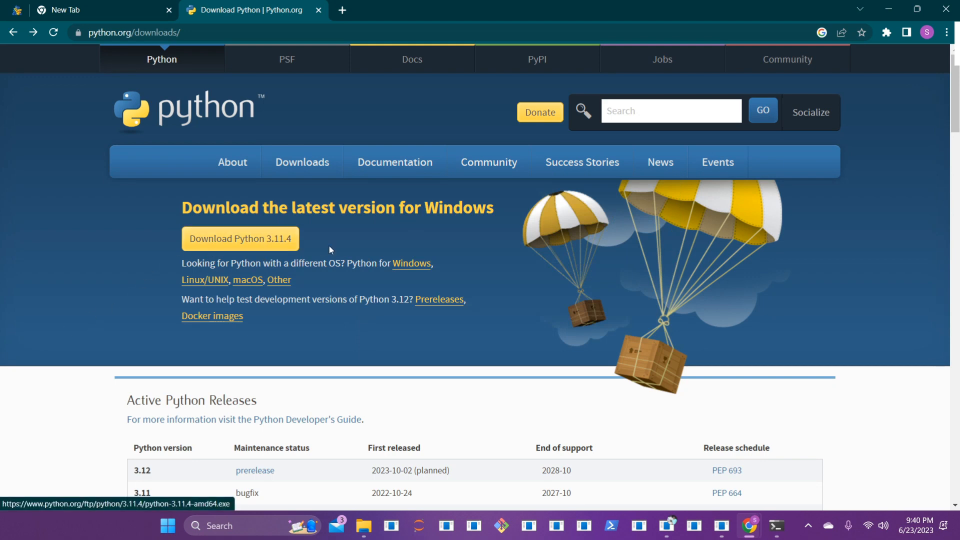
{"action": "mouse_move", "coordinate": [373, 248]}
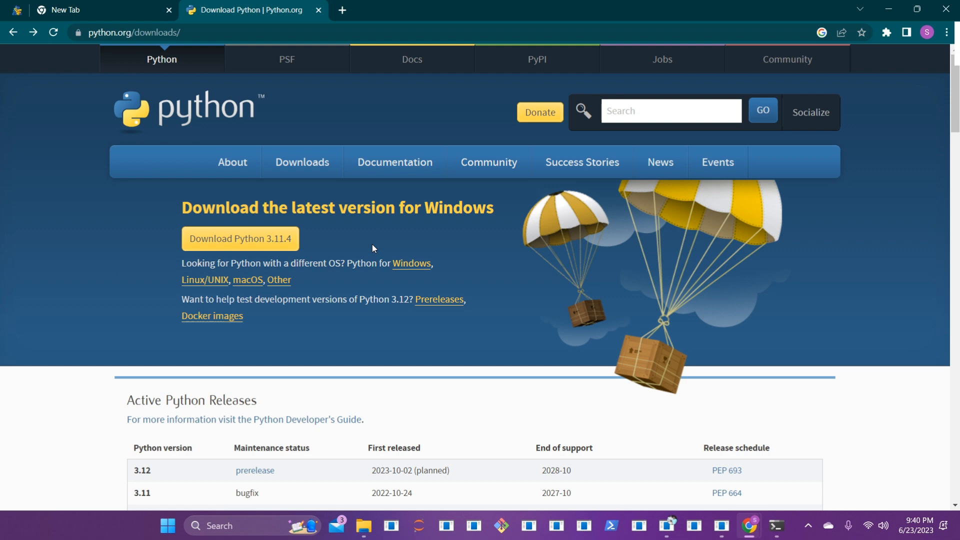
{"action": "mouse_move", "coordinate": [387, 244]}
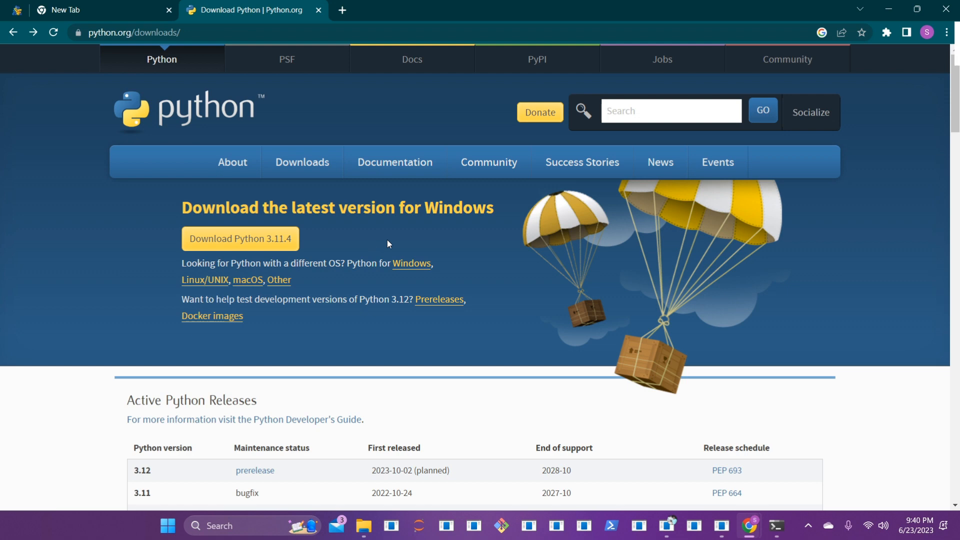
Step: Back in the terminal, confirm pip 22.0.2 for Python 3.10 with pip --version
{"action": "left_click", "coordinate": [775, 525]}
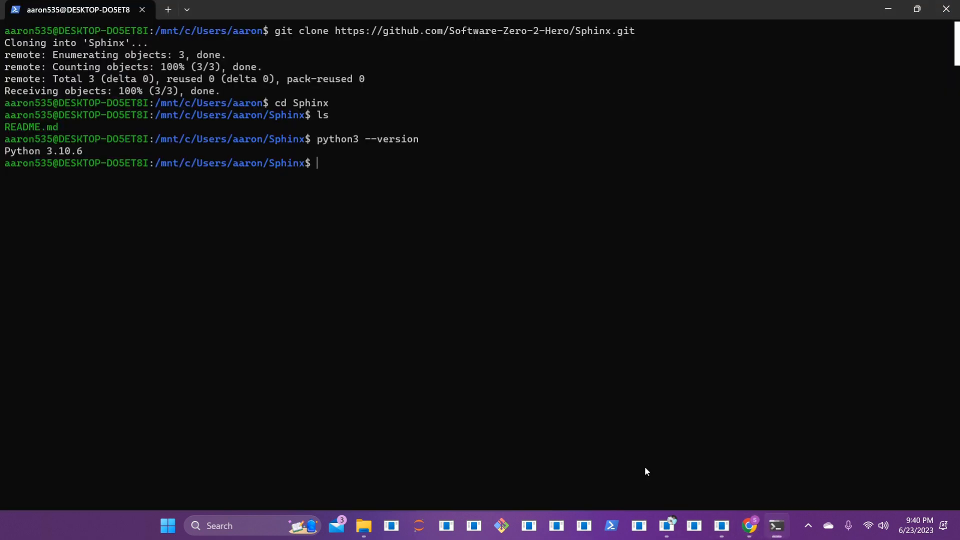
{"action": "mouse_move", "coordinate": [342, 178]}
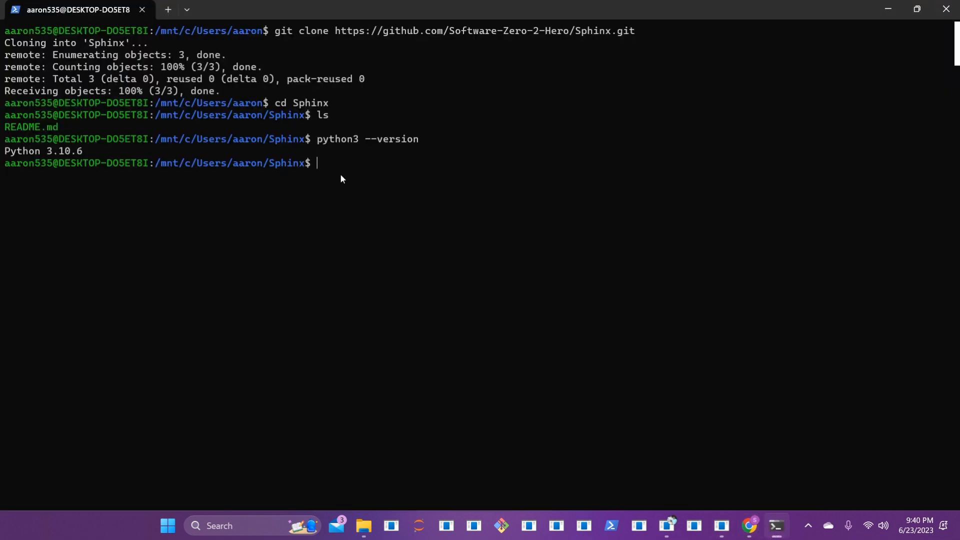
{"action": "type", "text": "pip"}
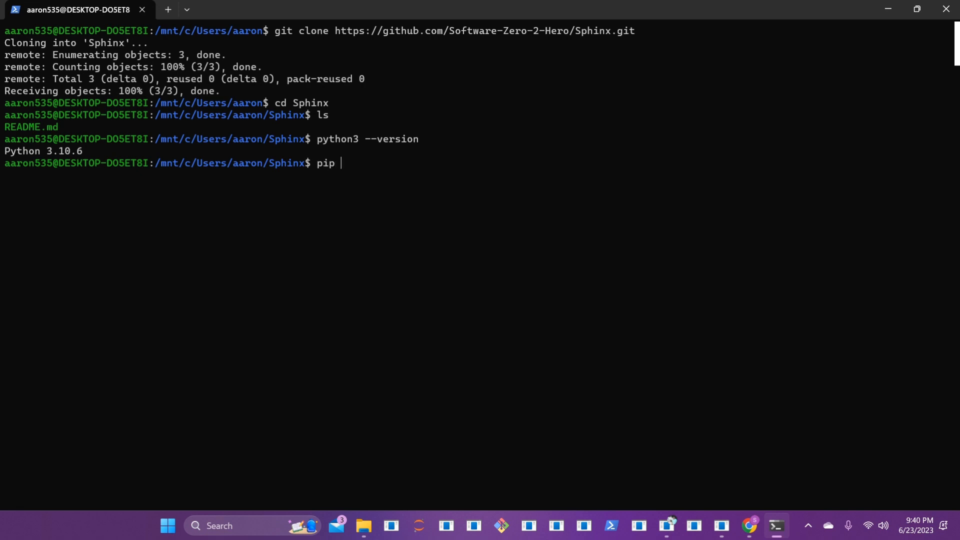
{"action": "type", "text": "--version"}
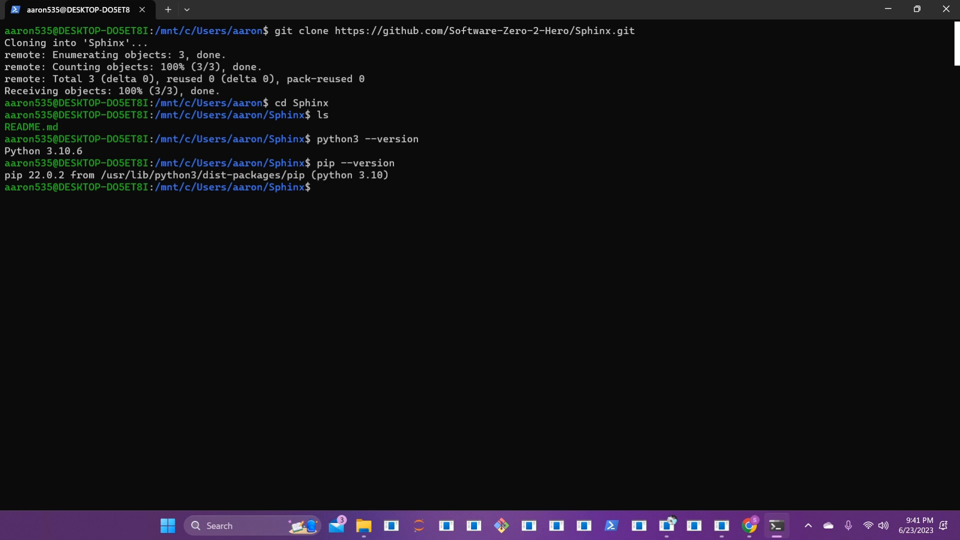
Step: Create a Test folder with mkdir, list it beside README.md, and cd into it
{"action": "type", "text": "mk"}
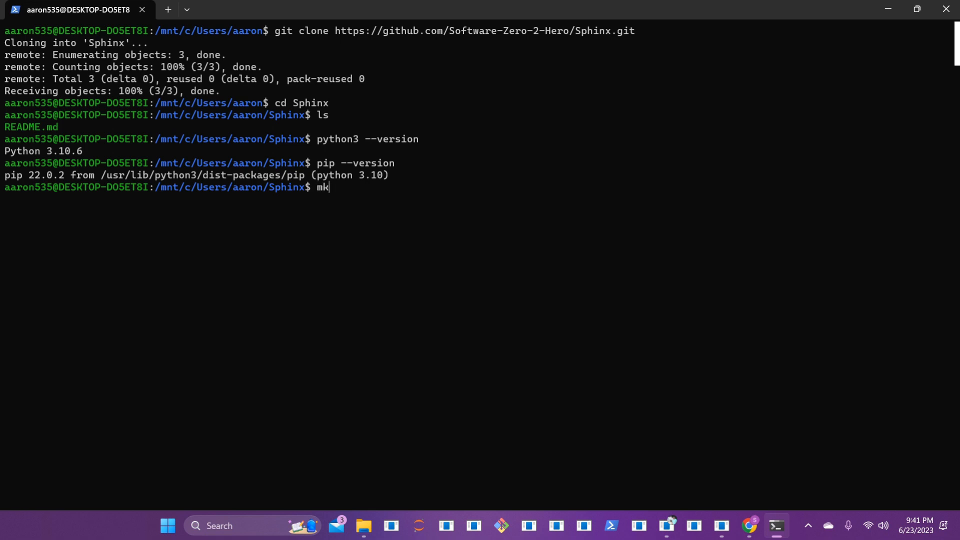
{"action": "type", "text": "dir"}
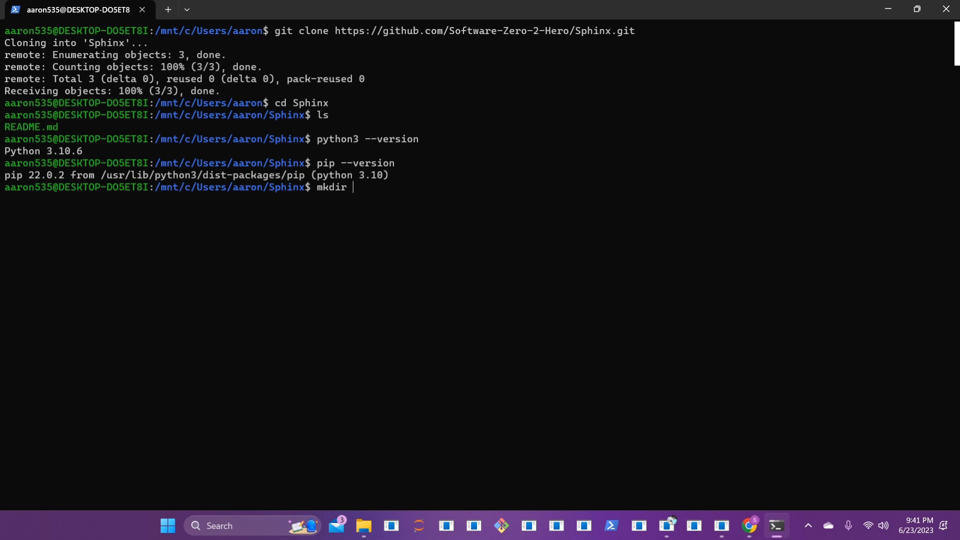
{"action": "type", "text": "Test"}
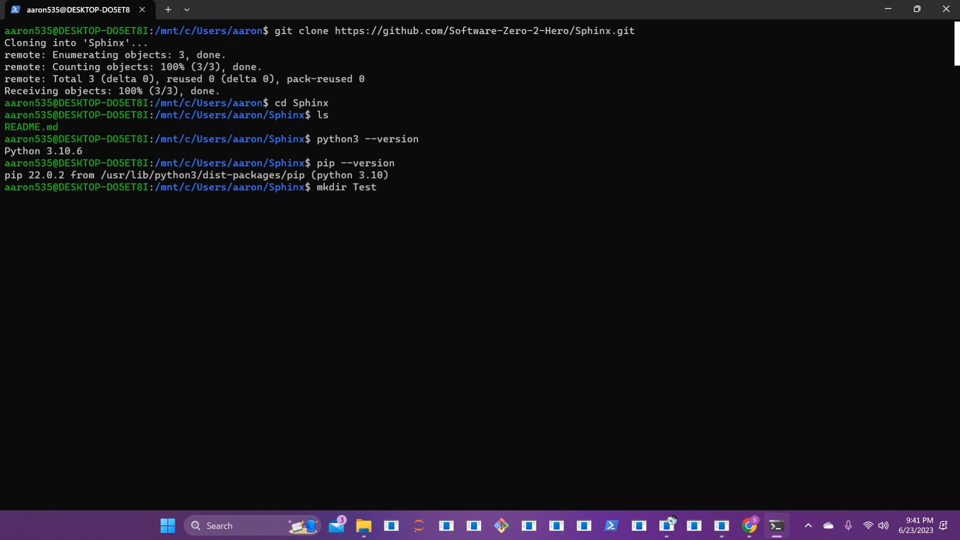
{"action": "type", "text": "ls"}
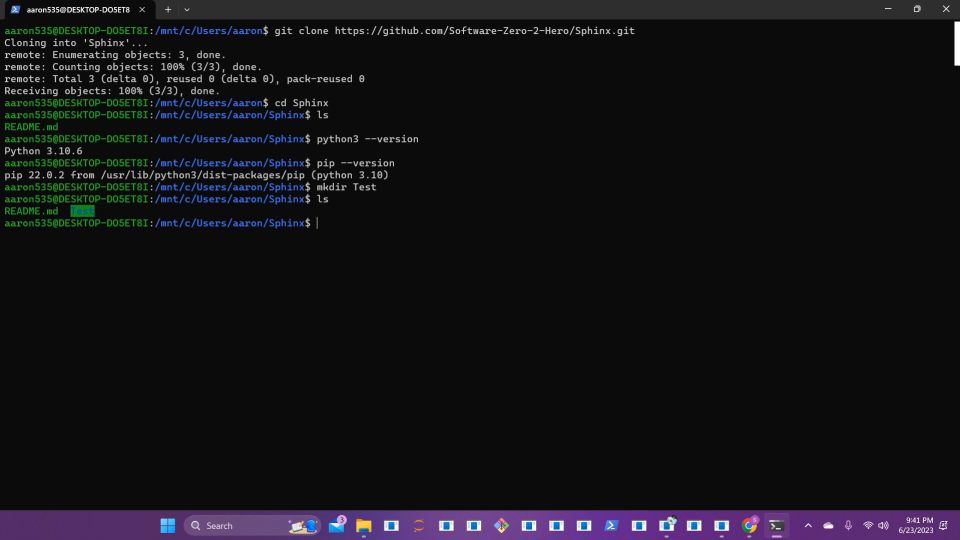
{"action": "mouse_move", "coordinate": [83, 220]}
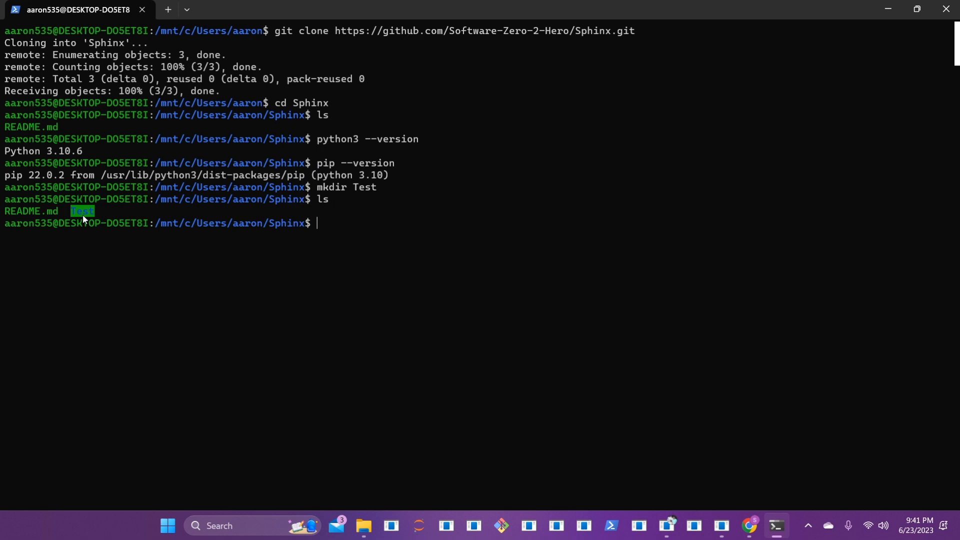
{"action": "mouse_move", "coordinate": [323, 225]}
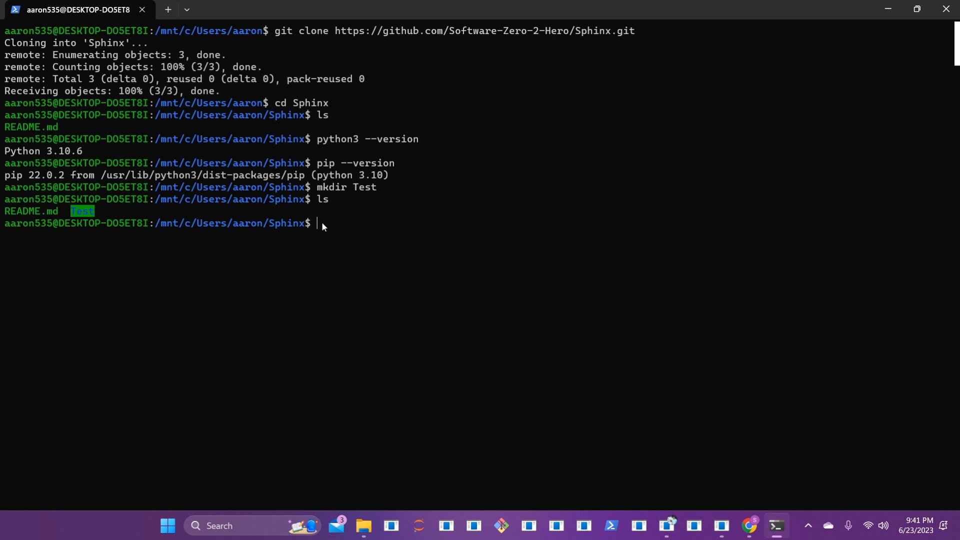
{"action": "type", "text": "cd"}
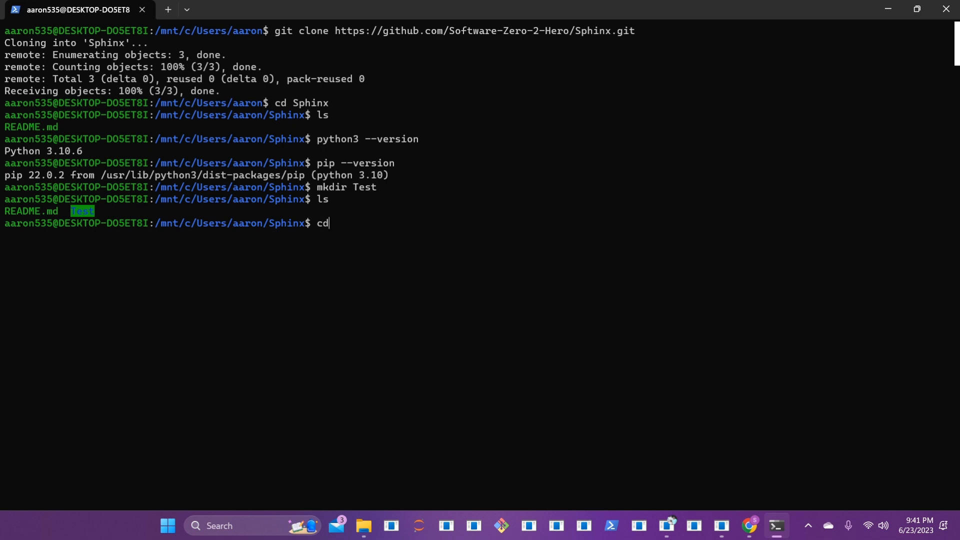
{"action": "type", "text": "Test"}
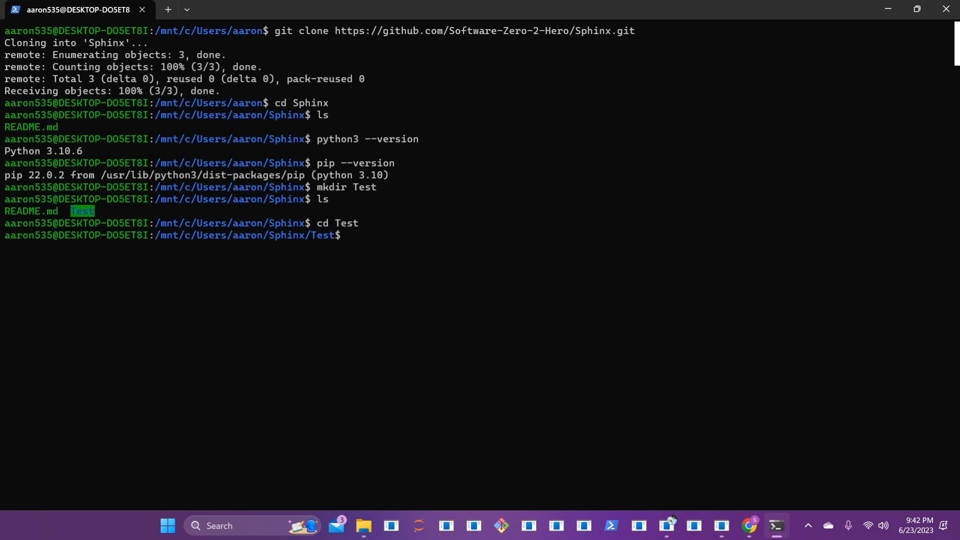
Step: Run pip install virtualenv, which reports virtualenv 20.23.1 already satisfied
{"action": "type", "text": "pip inst"}
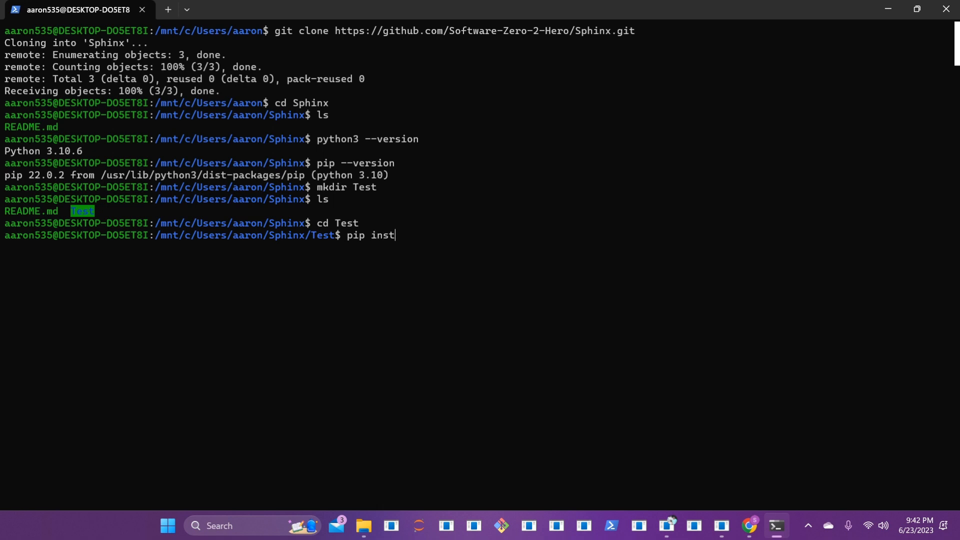
{"action": "type", "text": "all virtua"}
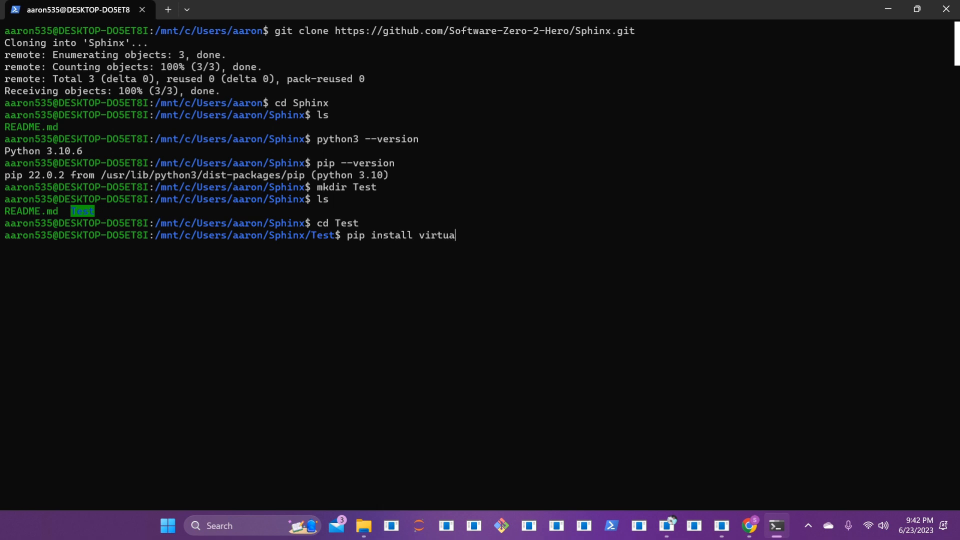
{"action": "type", "text": "lenv"}
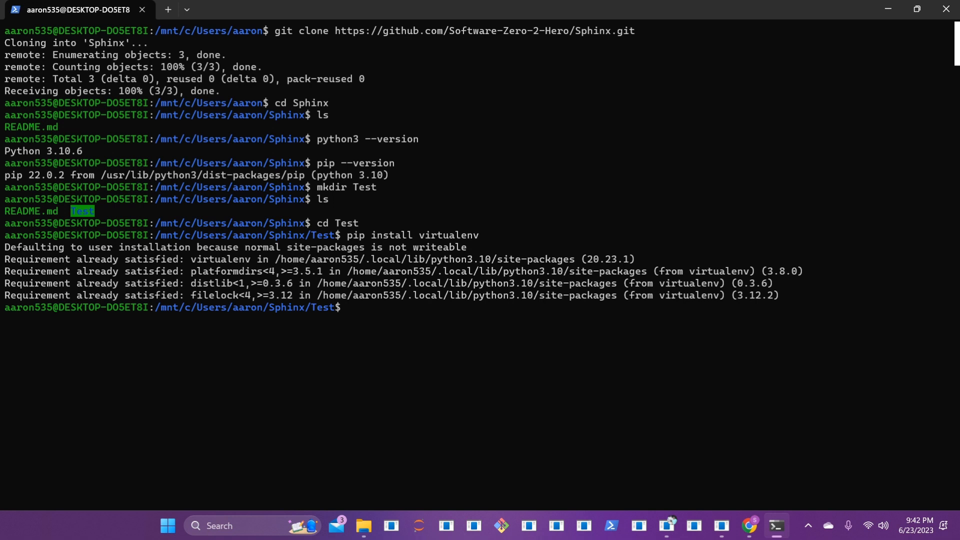
Step: Create the env virtual environment with python3.10 -m virtualenv env
{"action": "type", "text": "pyth"}
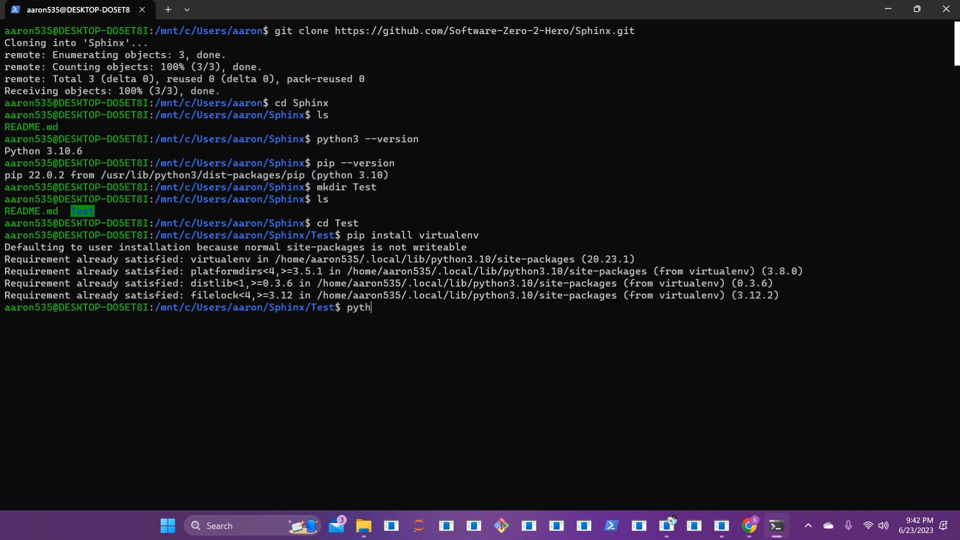
{"action": "type", "text": "on3"}
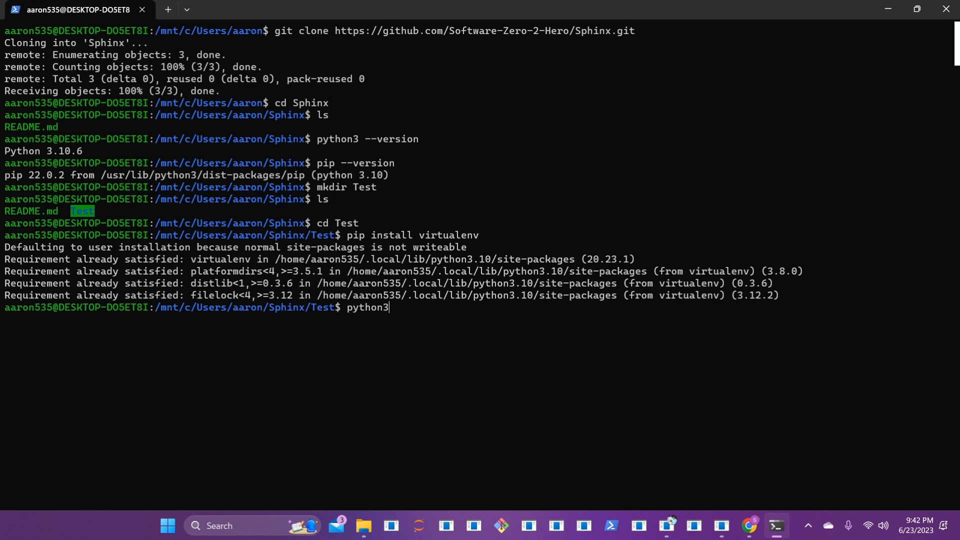
{"action": "type", "text": ".10 -m"}
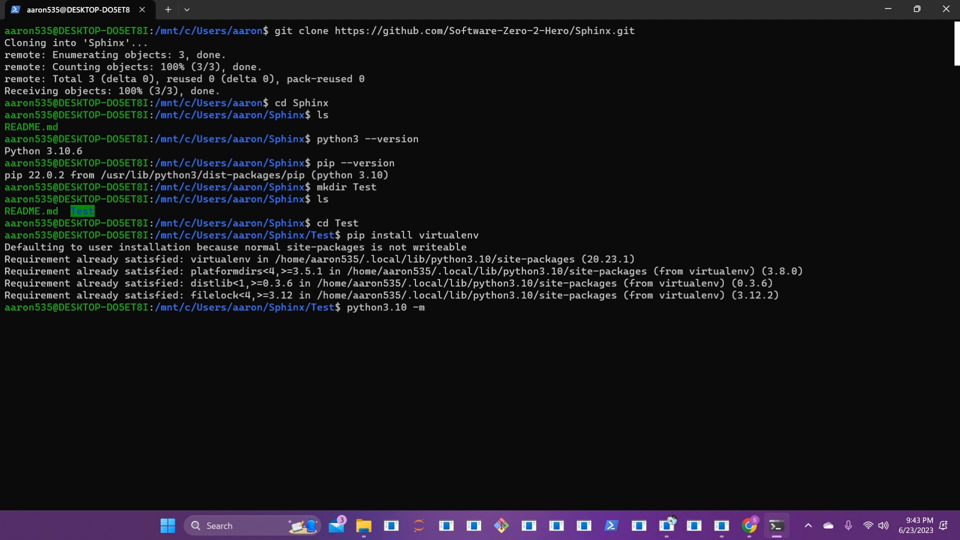
{"action": "type", "text": "virtuale"}
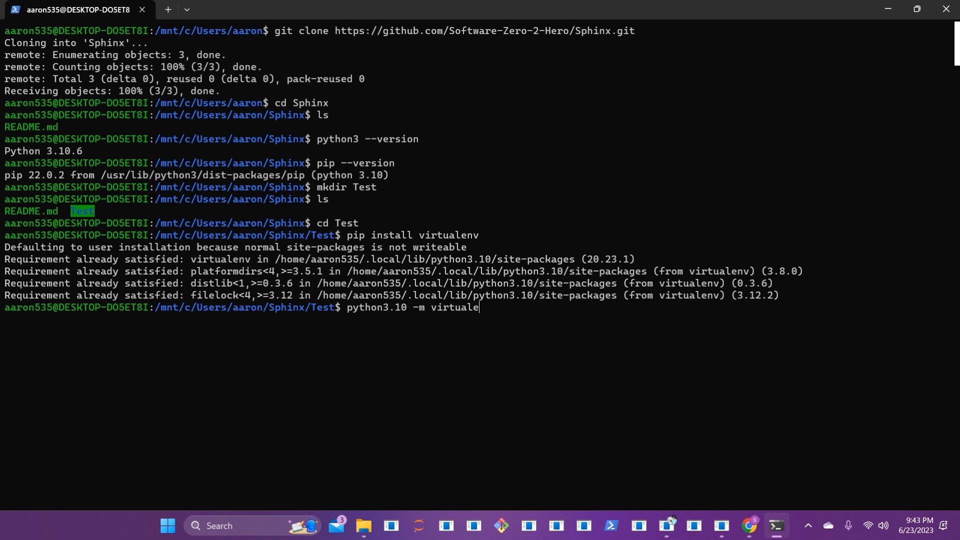
{"action": "type", "text": "nv"}
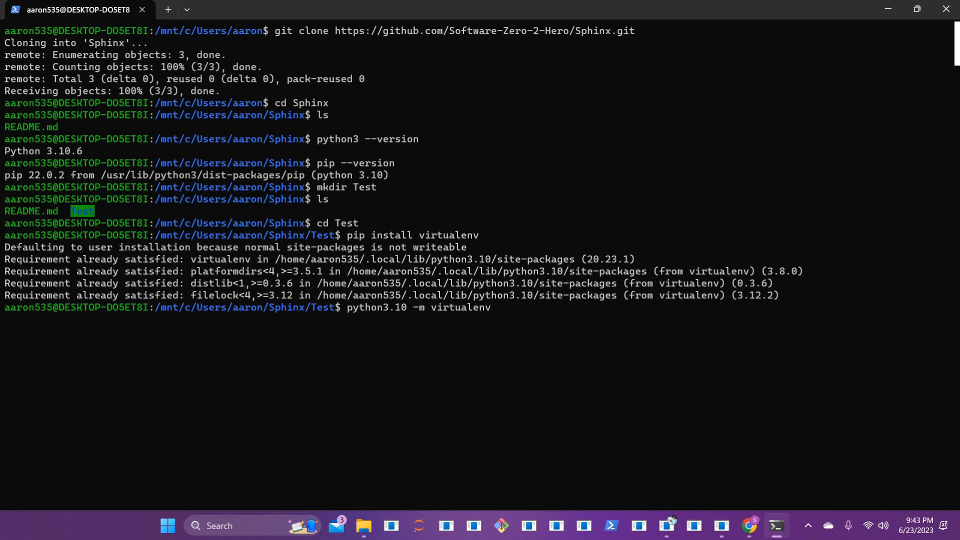
{"action": "type", "text": "env"}
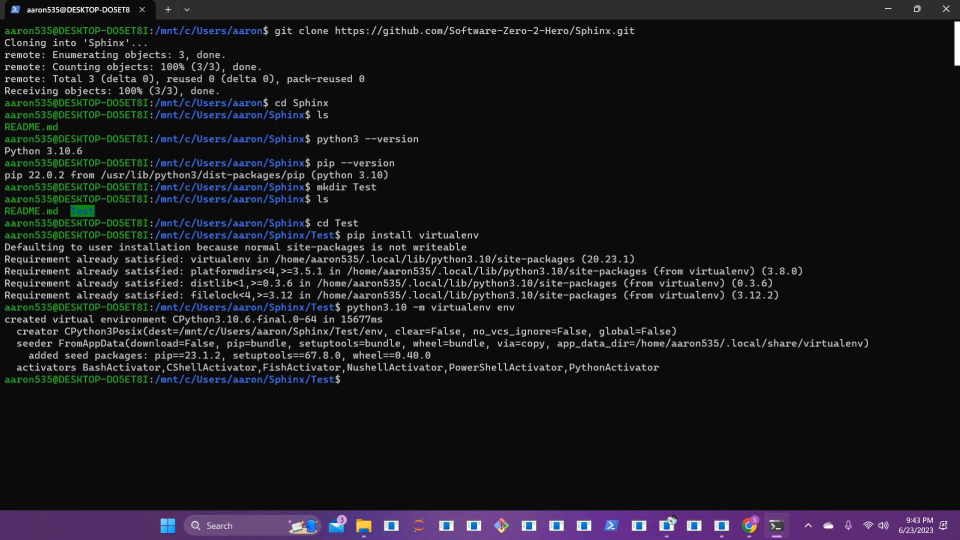
Step: Activate the environment with source env/bin/activate so the prompt shows (env)
{"action": "type", "text": "source"}
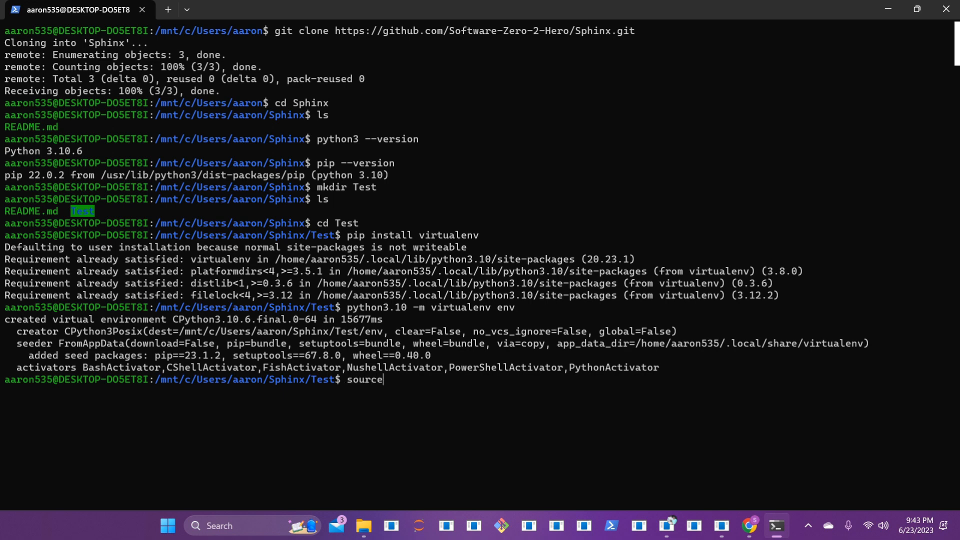
{"action": "type", "text": "e"}
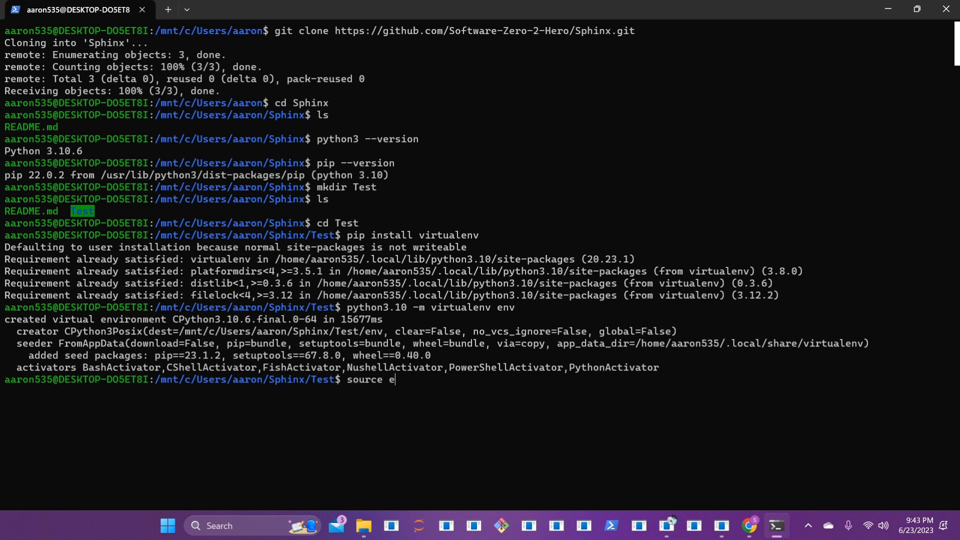
{"action": "type", "text": "nv"}
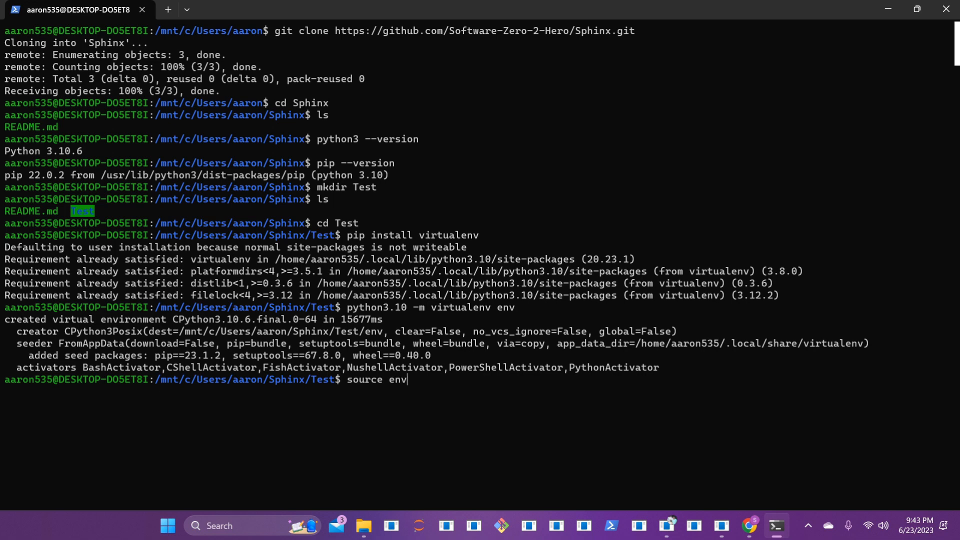
{"action": "type", "text": "/"}
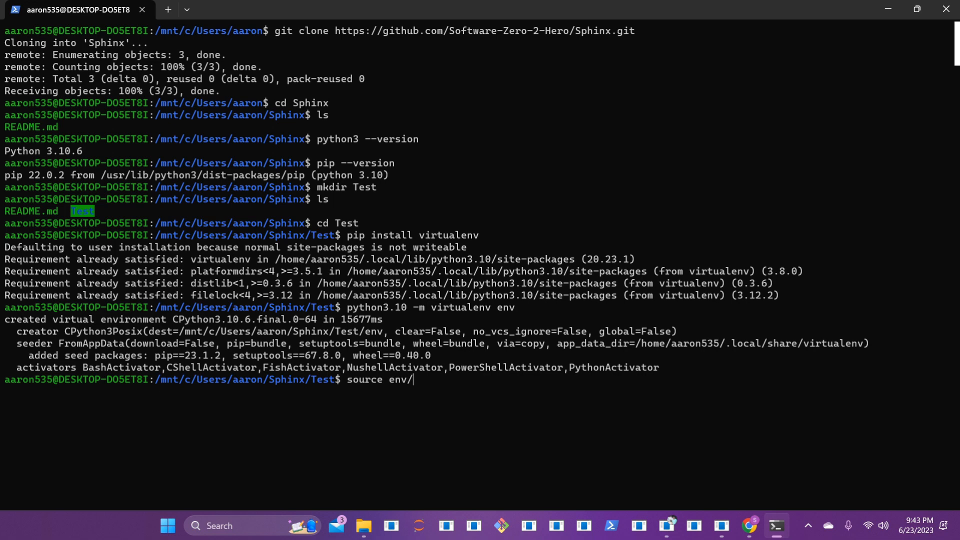
{"action": "type", "text": "bin"}
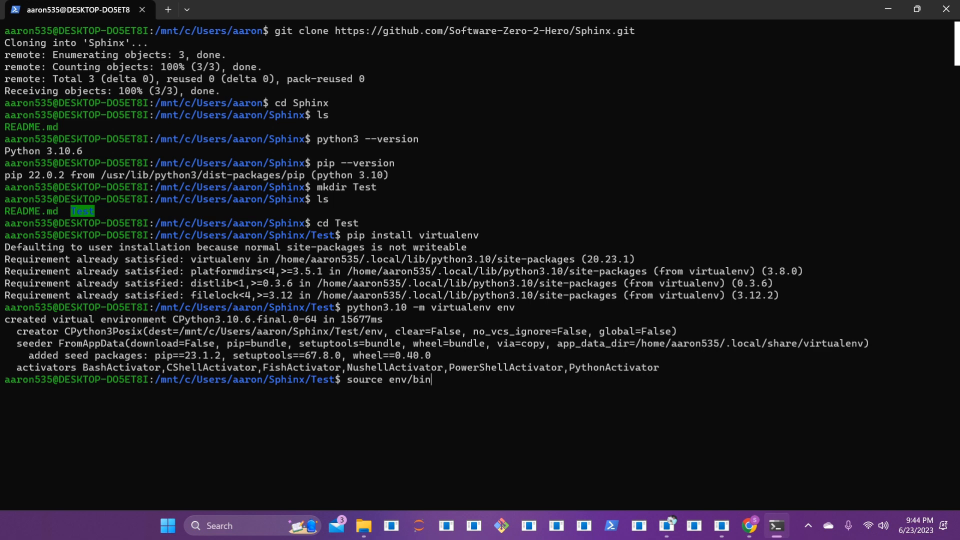
{"action": "type", "text": "/activate"}
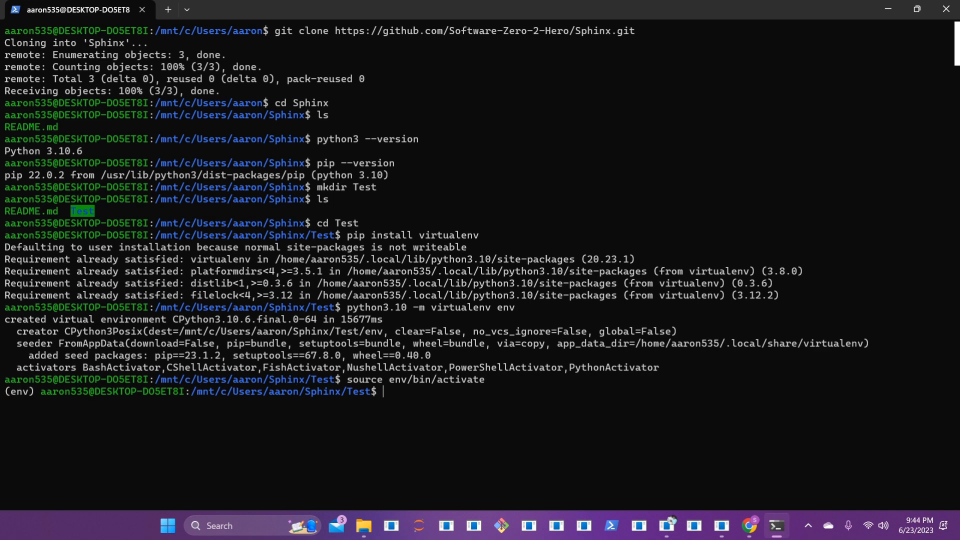
{"action": "mouse_move", "coordinate": [29, 419]}
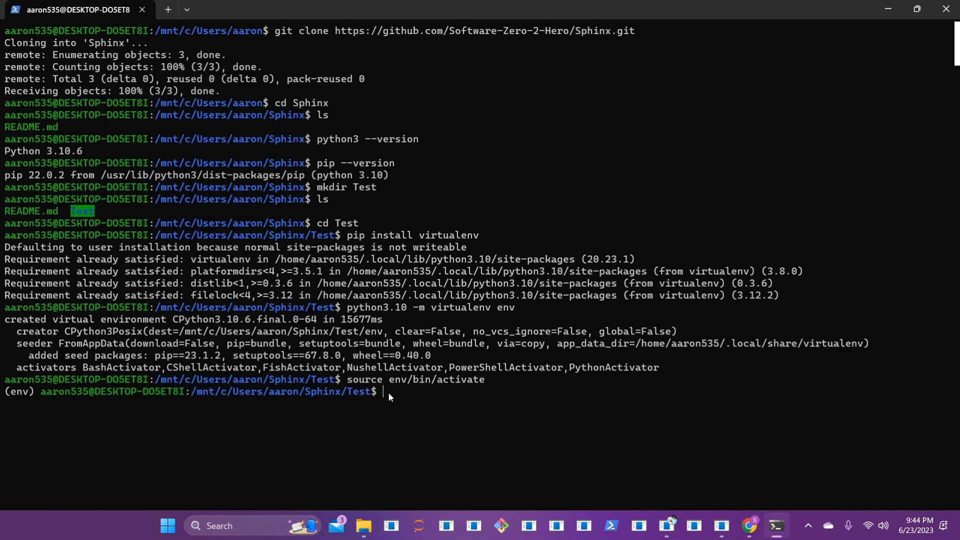
Step: Run pip install sphinx in the env virtualenv, installing Sphinx 7.0.1 and its dependencies
{"action": "type", "text": "pip"}
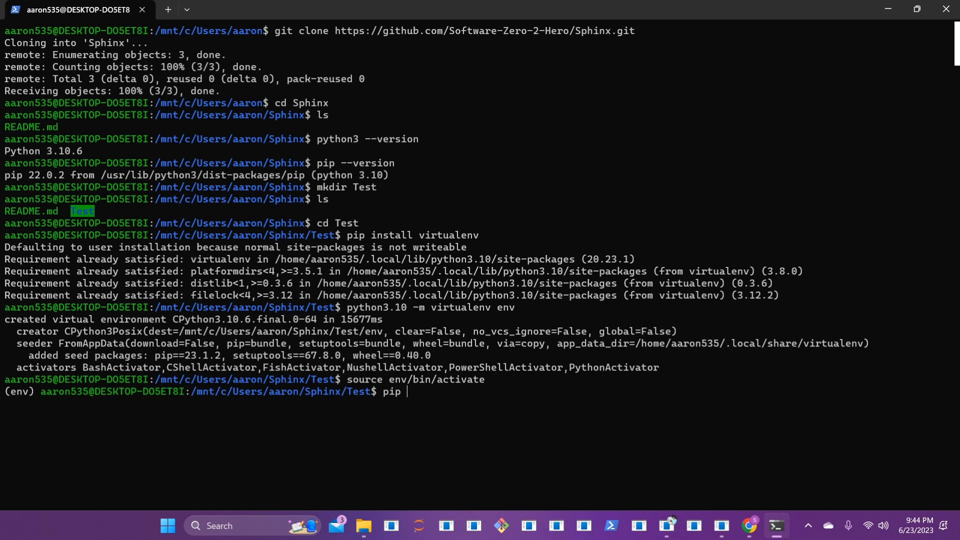
{"action": "type", "text": "install s"}
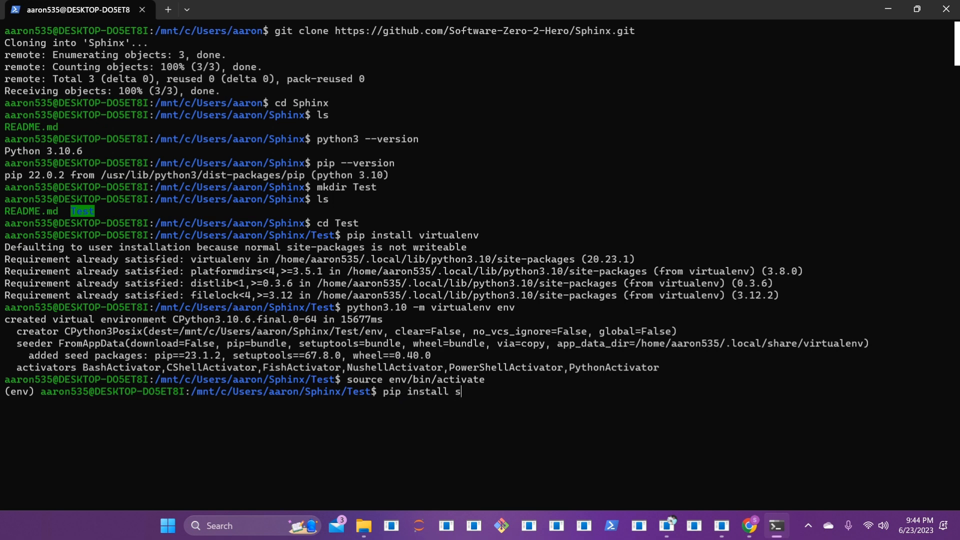
{"action": "type", "text": "pinx"}
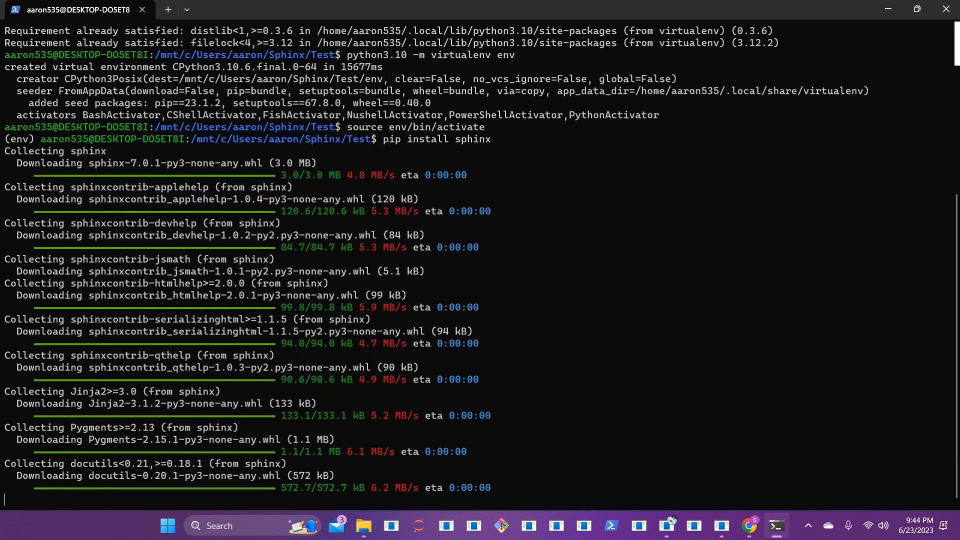
{"action": "scroll", "scroll_direction": "down", "scroll_amount": 3}
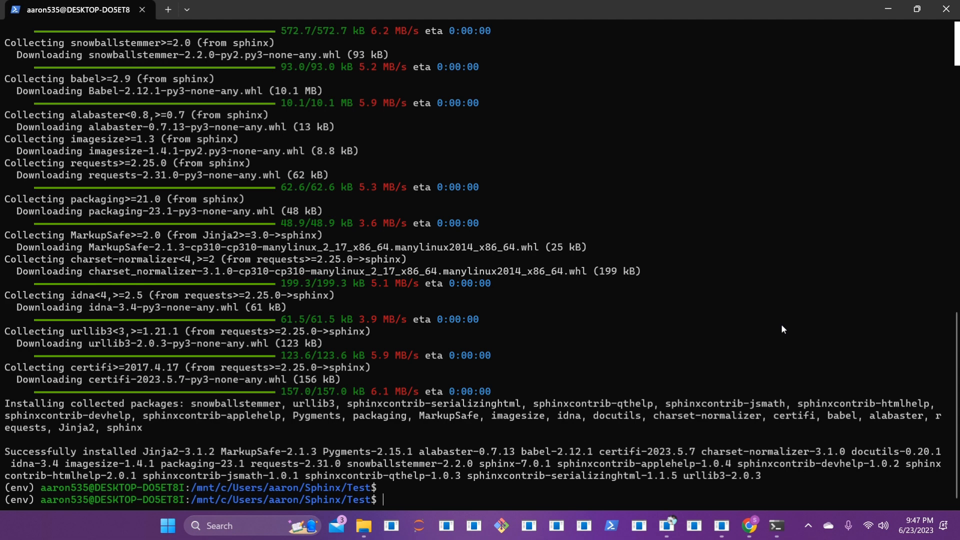
Step: Attempt sphinx-quickstart with a mistyped command that fails
{"action": "type", "text": "sph"}
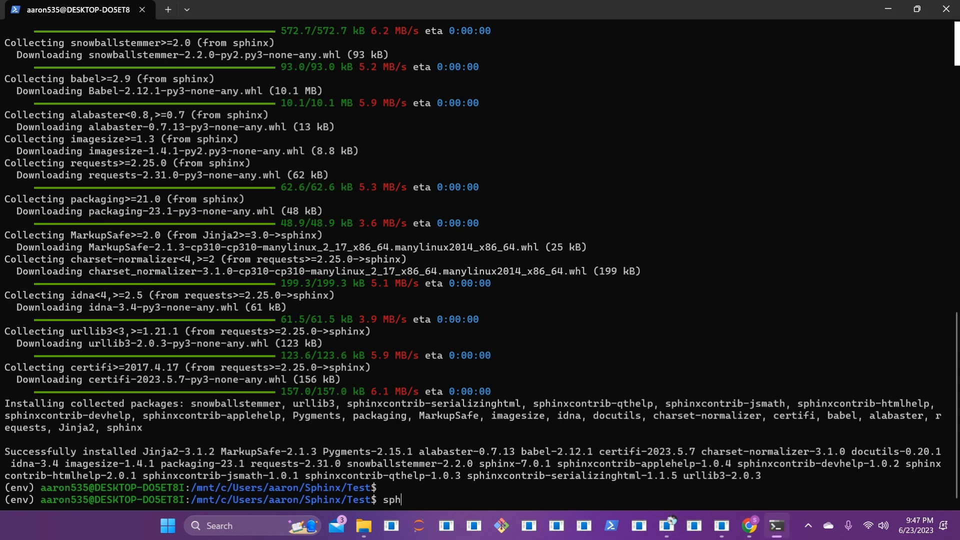
{"action": "type", "text": "inx q"}
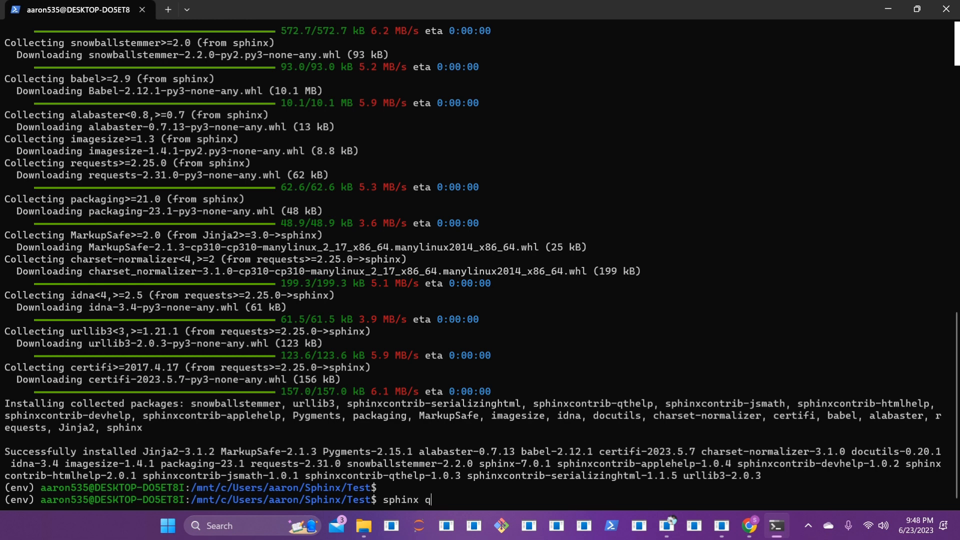
{"action": "type", "text": "uick-tsrat"}
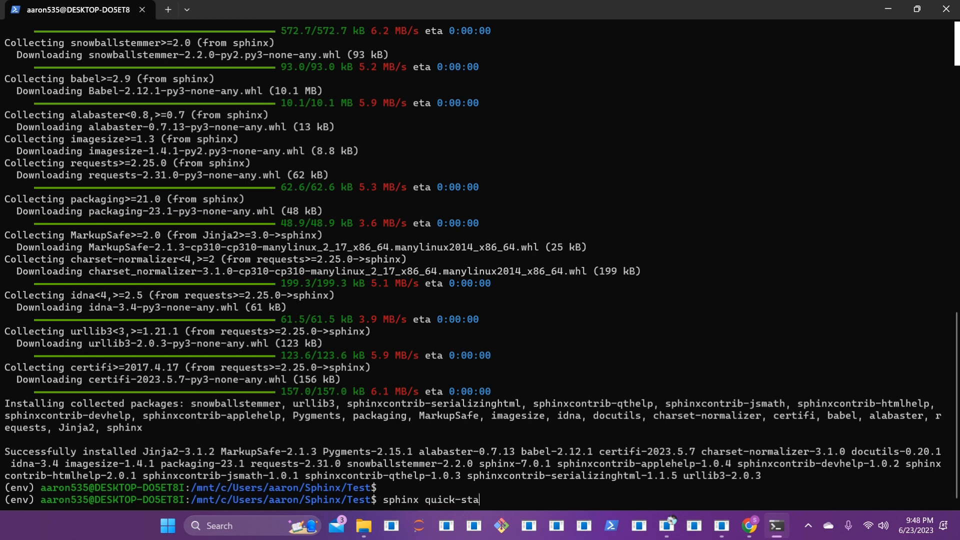
{"action": "type", "text": "rt"}
{"action": "type", "text": "sphi"}
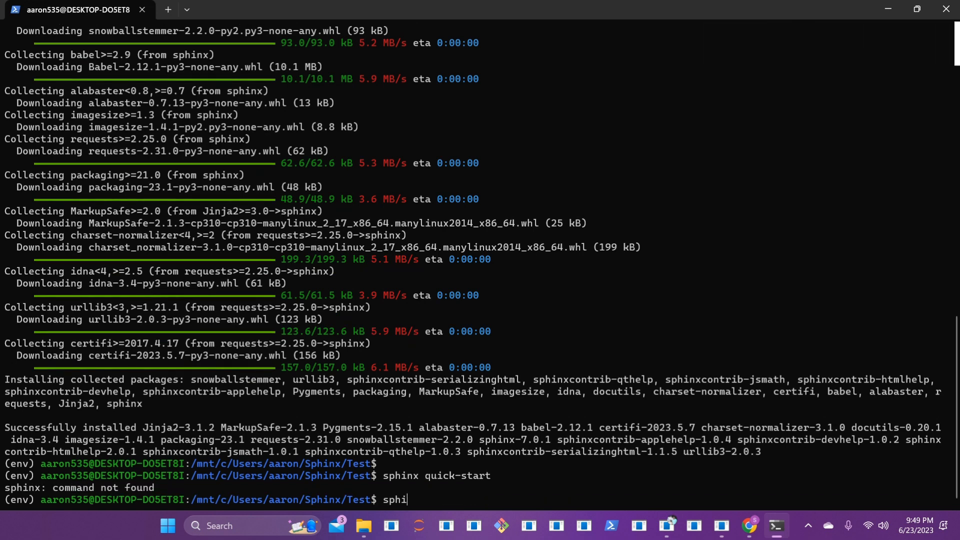
Step: Run sphinx-quickstart correctly, reaching the separate source/build directories prompt
{"action": "type", "text": "nx-"}
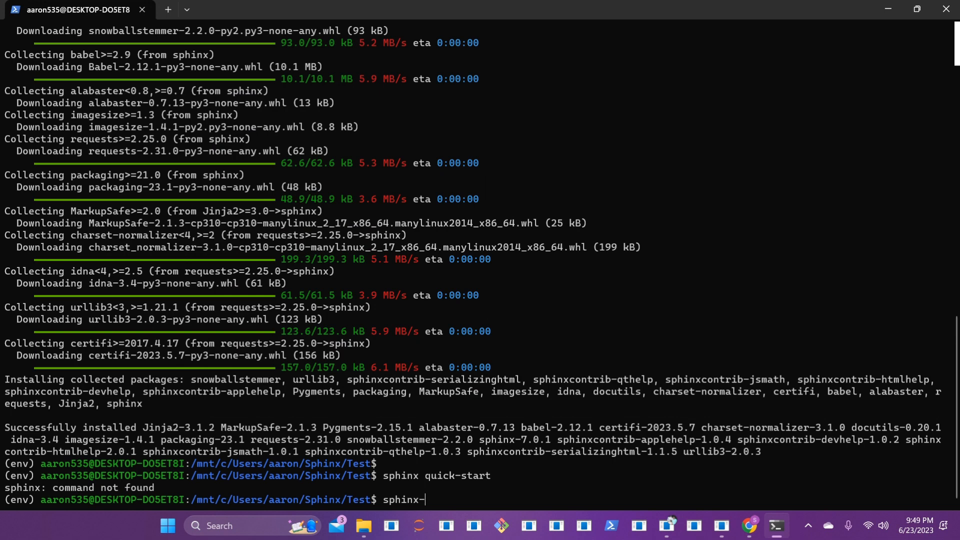
{"action": "type", "text": "quick"}
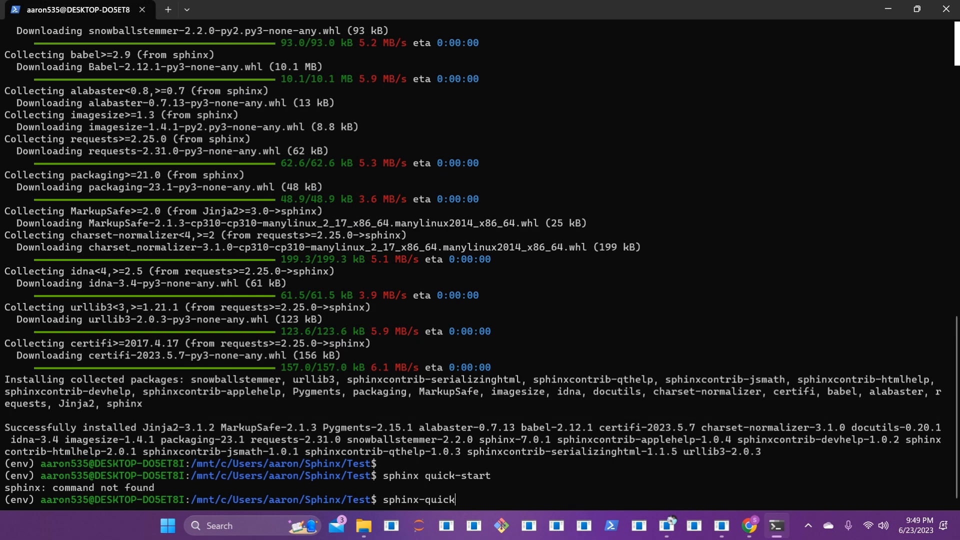
{"action": "type", "text": "start"}
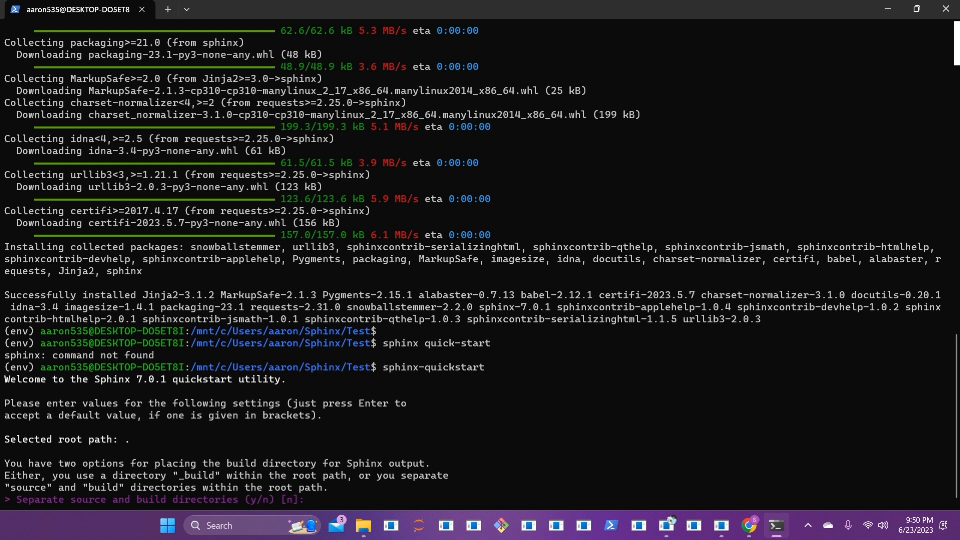
Step: Answer y for separate source and build directories and name the project Test-project
{"action": "type", "text": "y"}
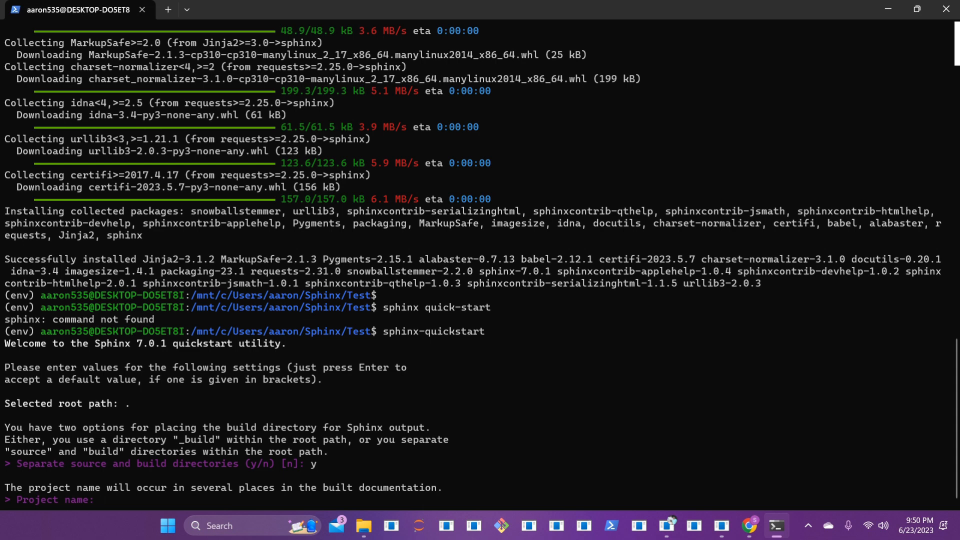
{"action": "type", "text": "Test-"}
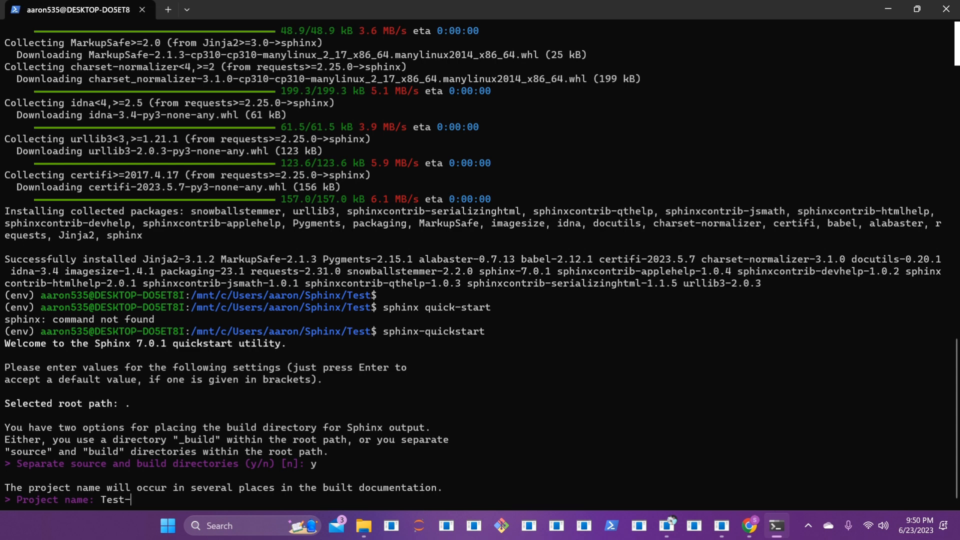
{"action": "type", "text": "project"}
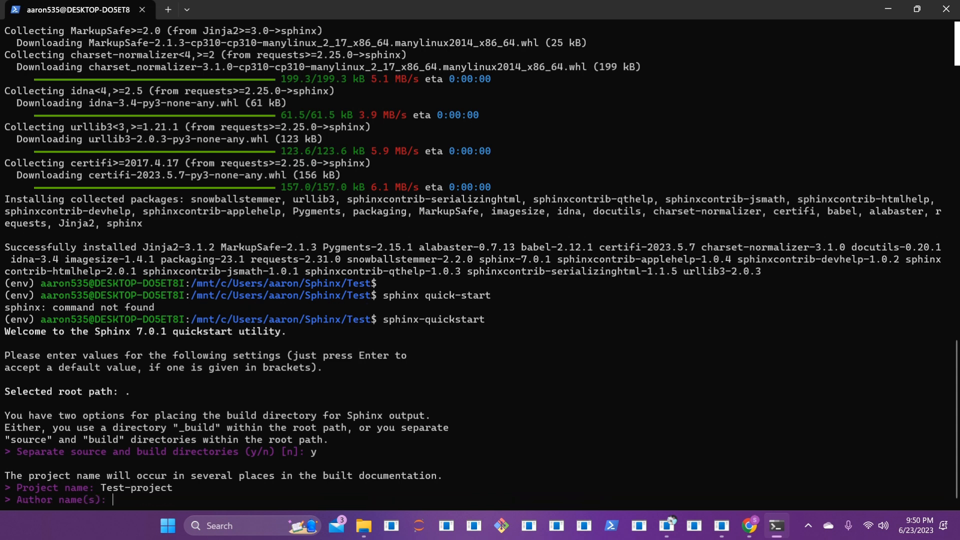
Step: Enter the author name Aaron Sh and release 1.0, finishing quickstart with default language
{"action": "type", "text": "A"}
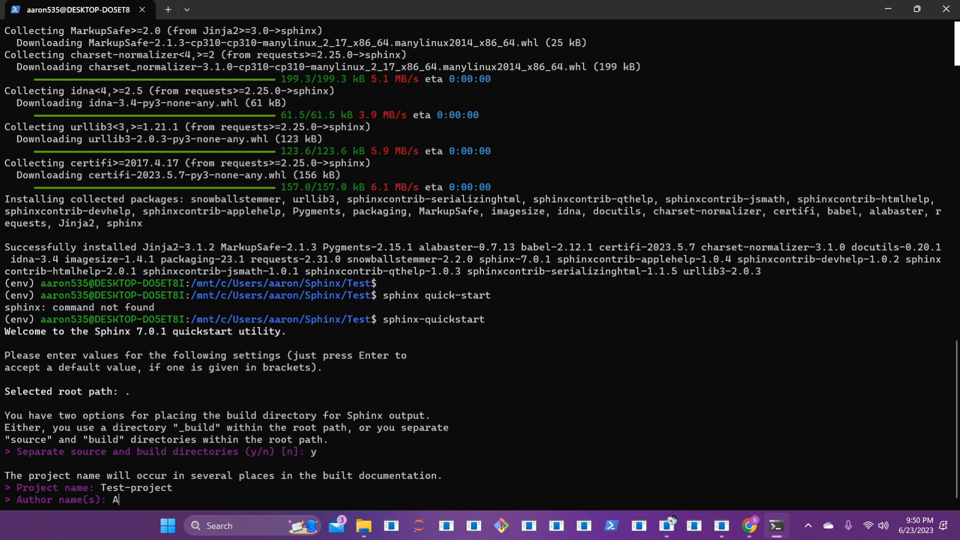
{"action": "type", "text": "aron"}
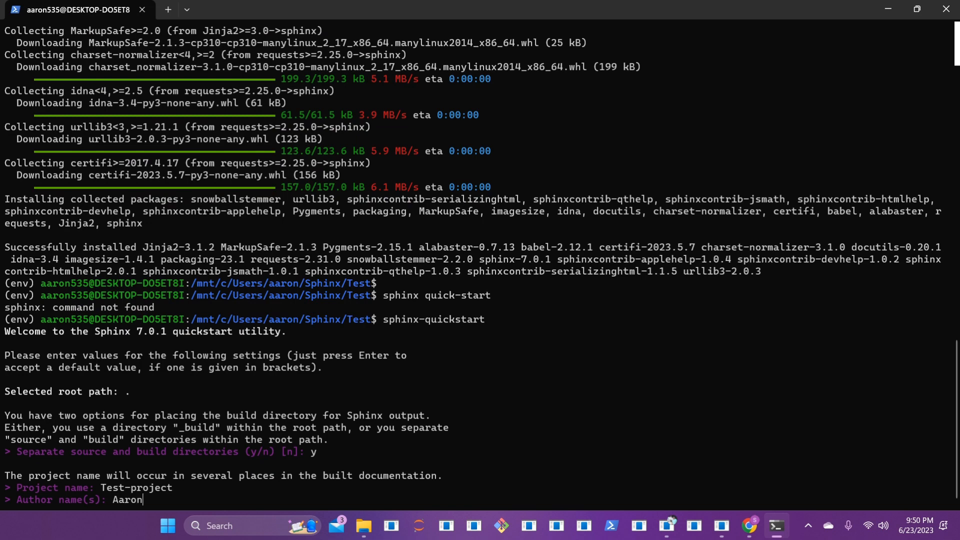
{"action": "type", "text": "Shipley"}
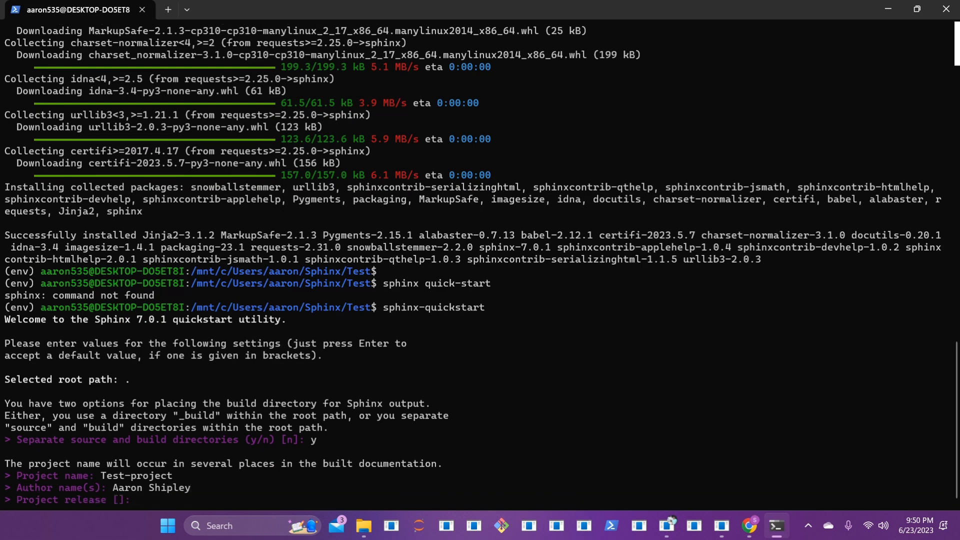
{"action": "type", "text": "1.0"}
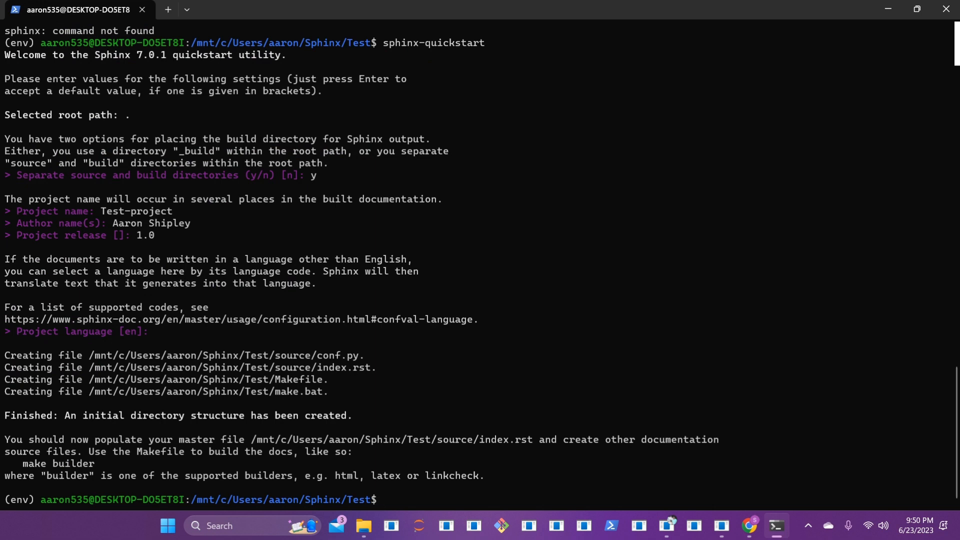
{"action": "mouse_move", "coordinate": [364, 525]}
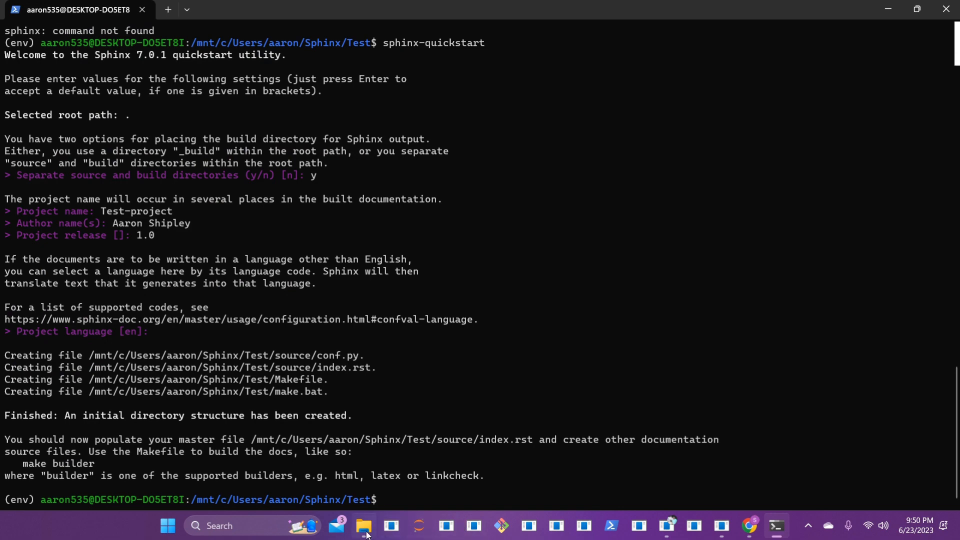
Step: Launch File Explorer and navigate into the Sphinx Test project folder
{"action": "left_click", "coordinate": [362, 525]}
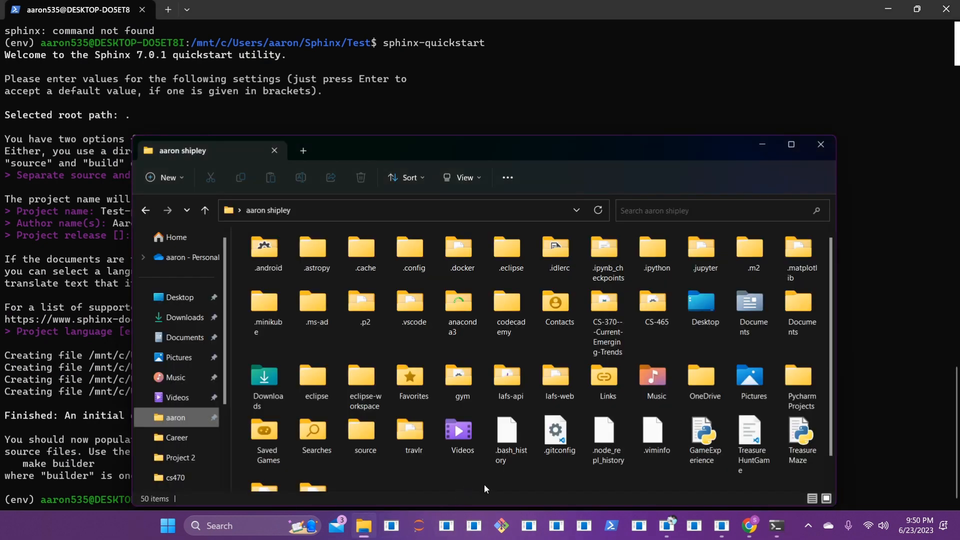
{"action": "mouse_move", "coordinate": [494, 474]}
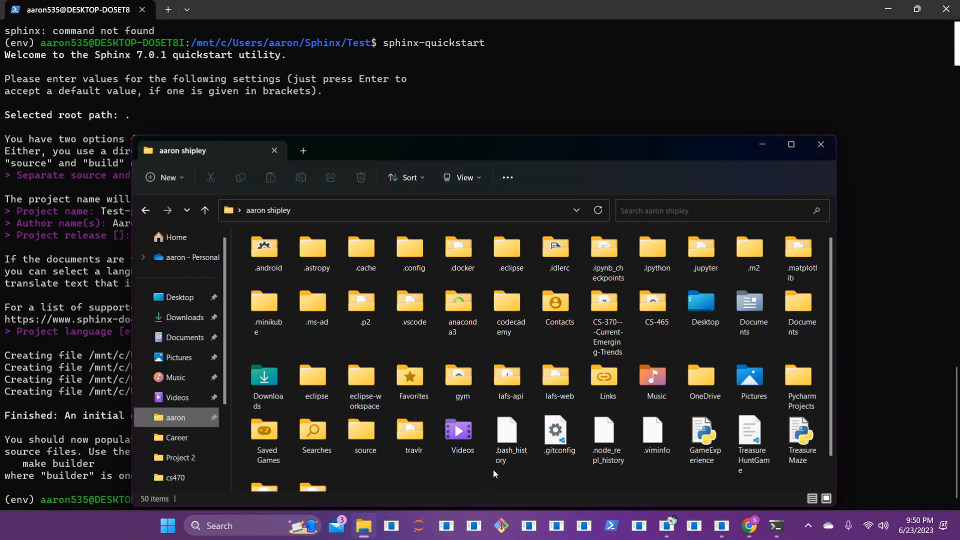
{"action": "mouse_move", "coordinate": [603, 429]}
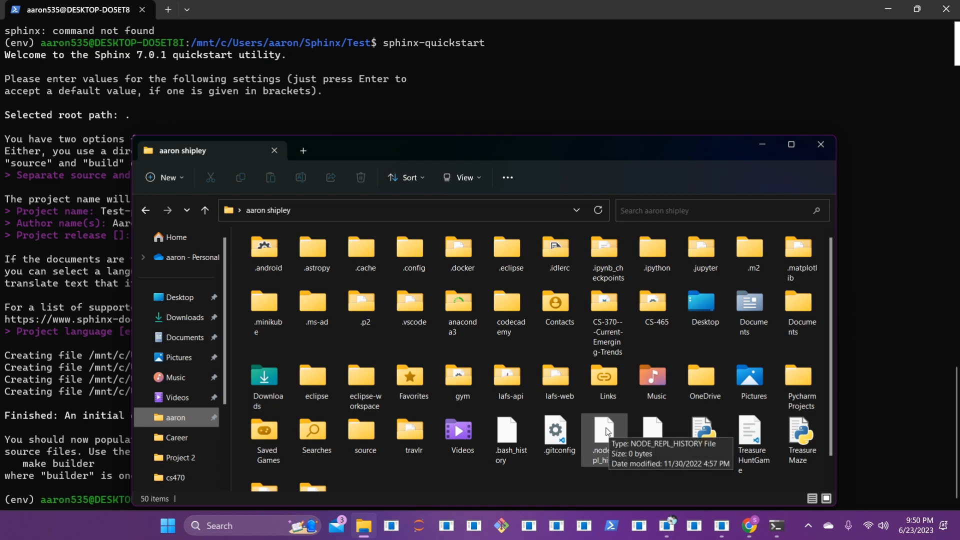
{"action": "scroll", "scroll_direction": "down", "scroll_amount": 3}
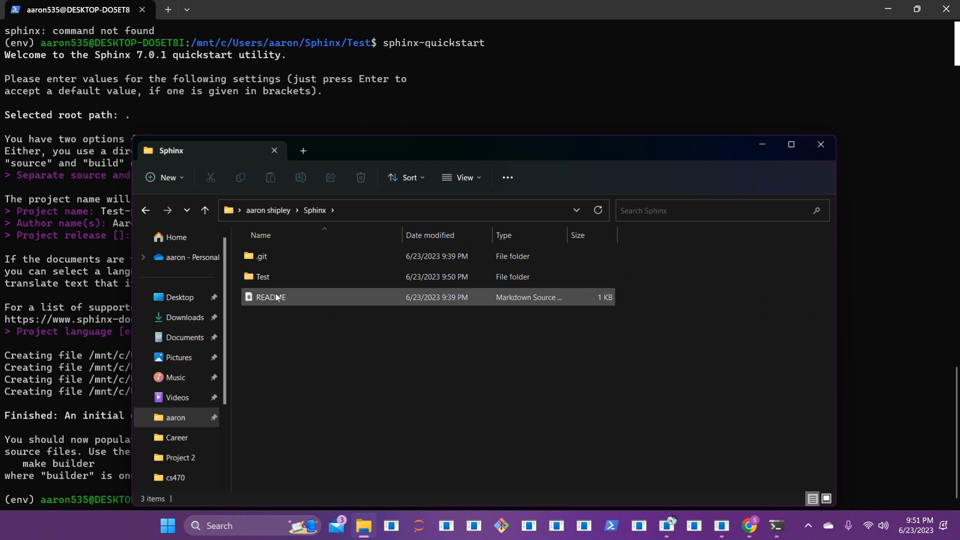
{"action": "mouse_move", "coordinate": [262, 276]}
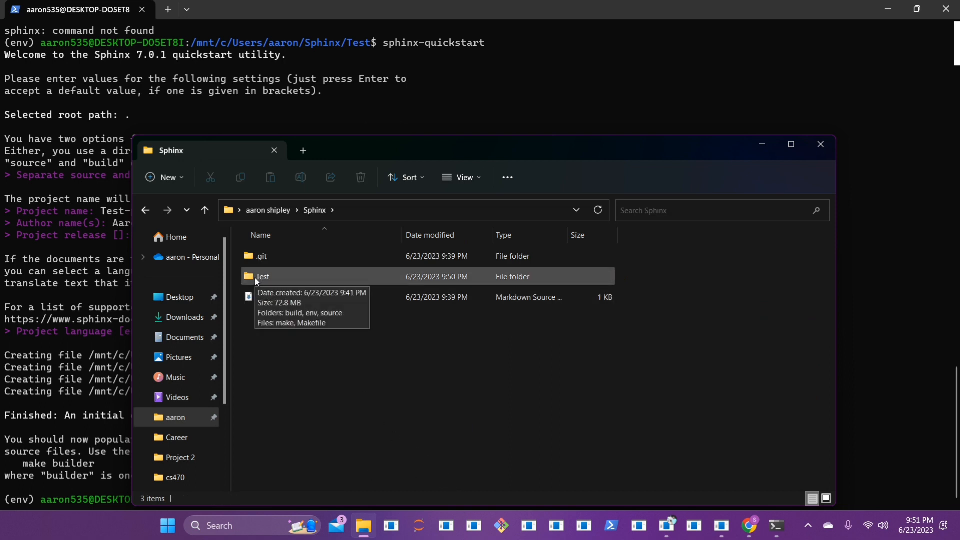
{"action": "double_click", "coordinate": [262, 276]}
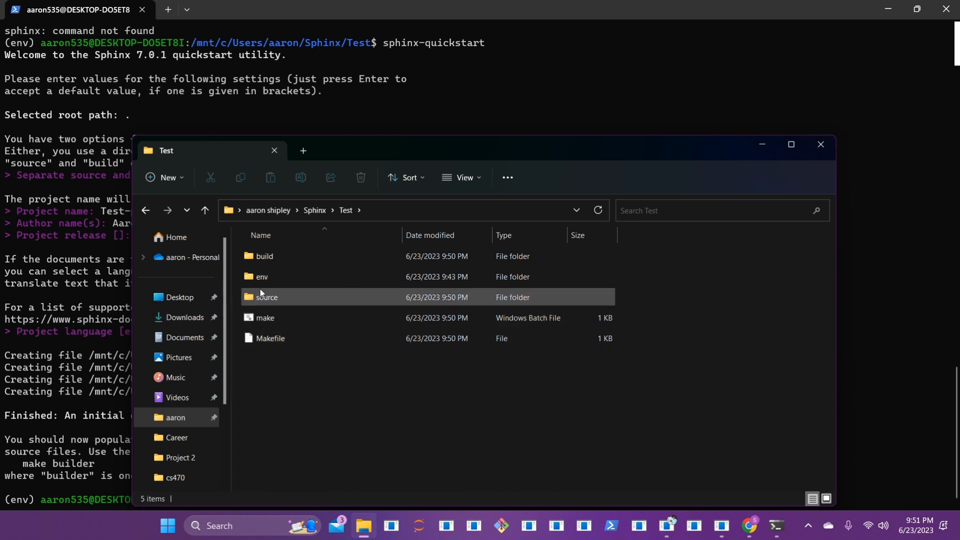
{"action": "mouse_move", "coordinate": [266, 300]}
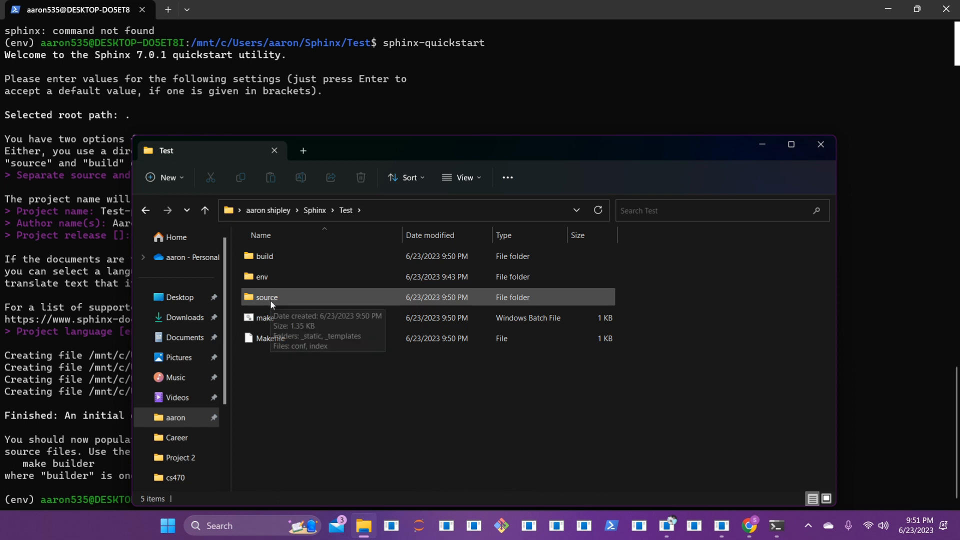
Step: Enter the generated source folder and select the conf and index files among _static and _templates
{"action": "double_click", "coordinate": [266, 297]}
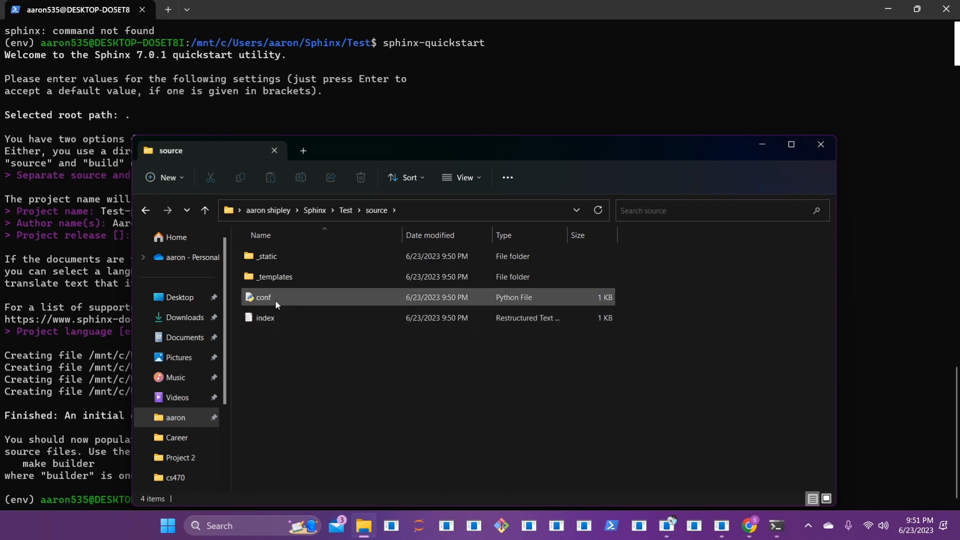
{"action": "left_click", "coordinate": [264, 318]}
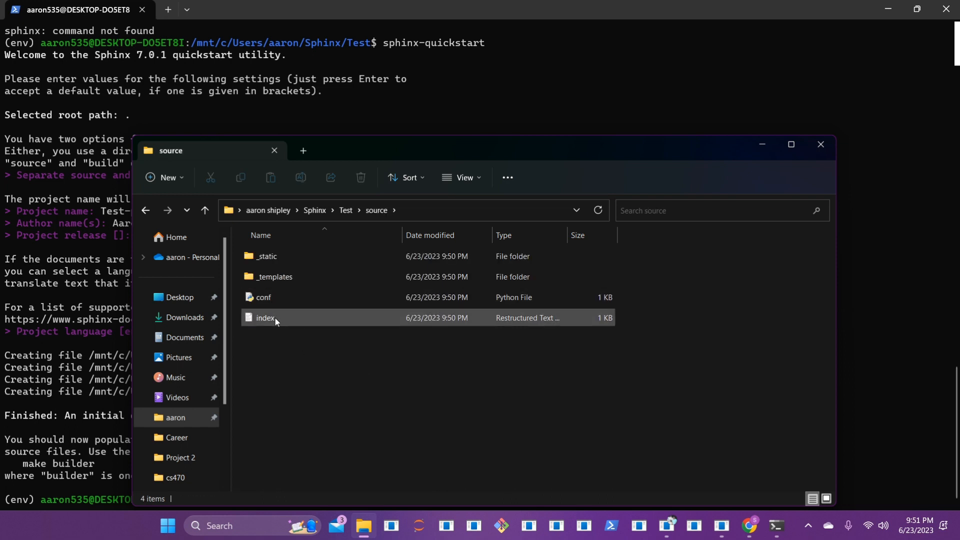
{"action": "mouse_move", "coordinate": [265, 318]}
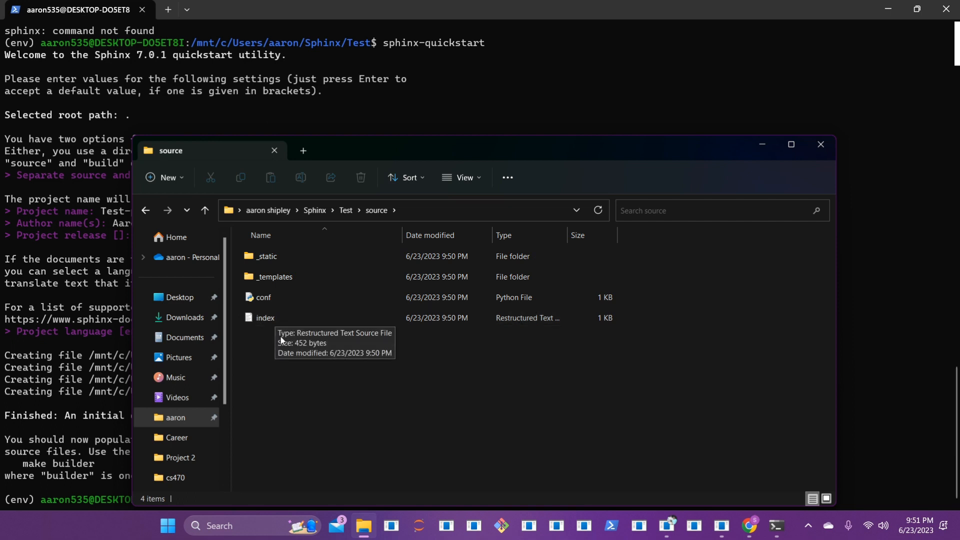
{"action": "left_click", "coordinate": [264, 317]}
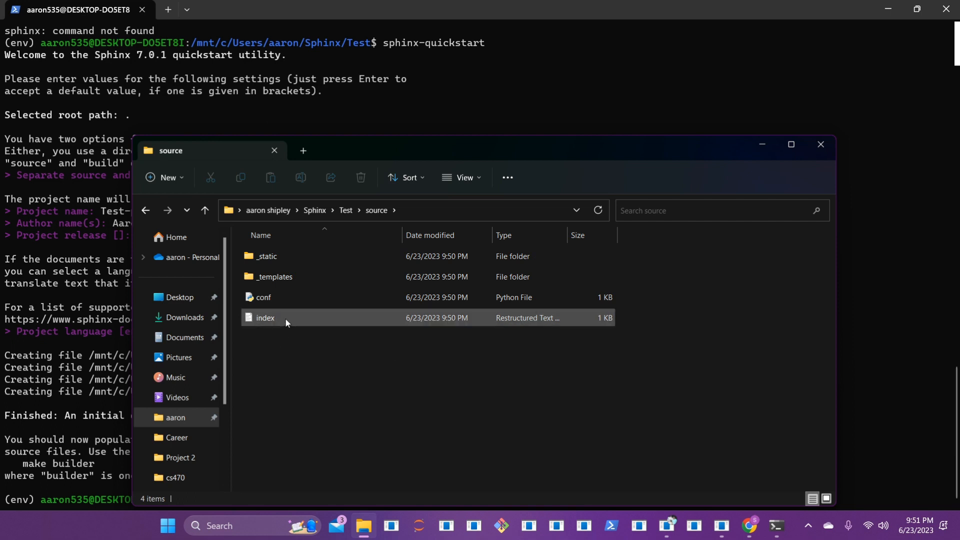
{"action": "mouse_move", "coordinate": [280, 300]}
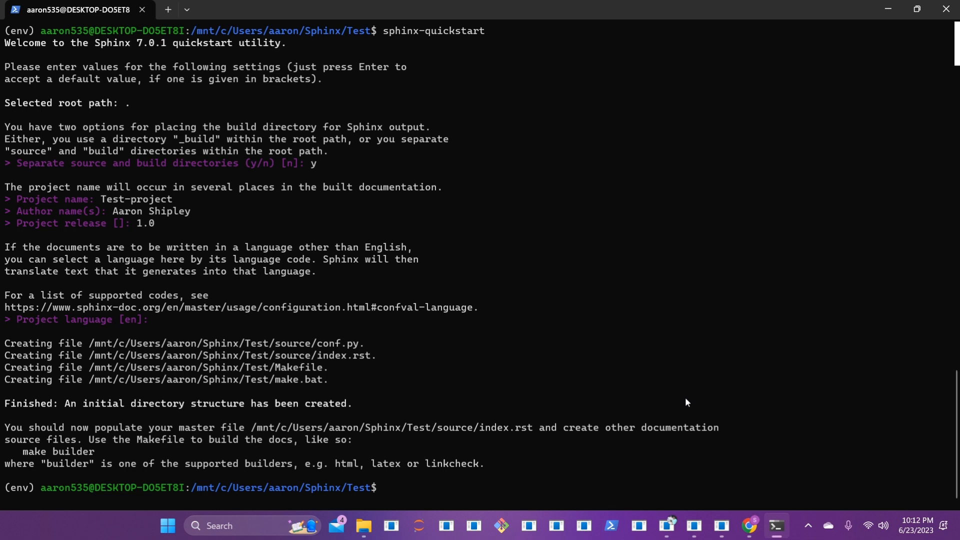
{"action": "mouse_move", "coordinate": [718, 497]}
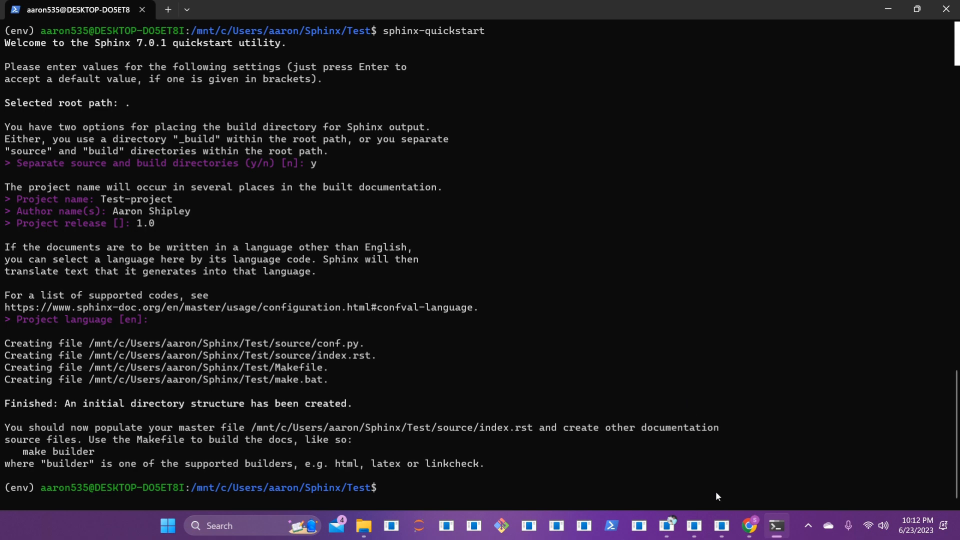